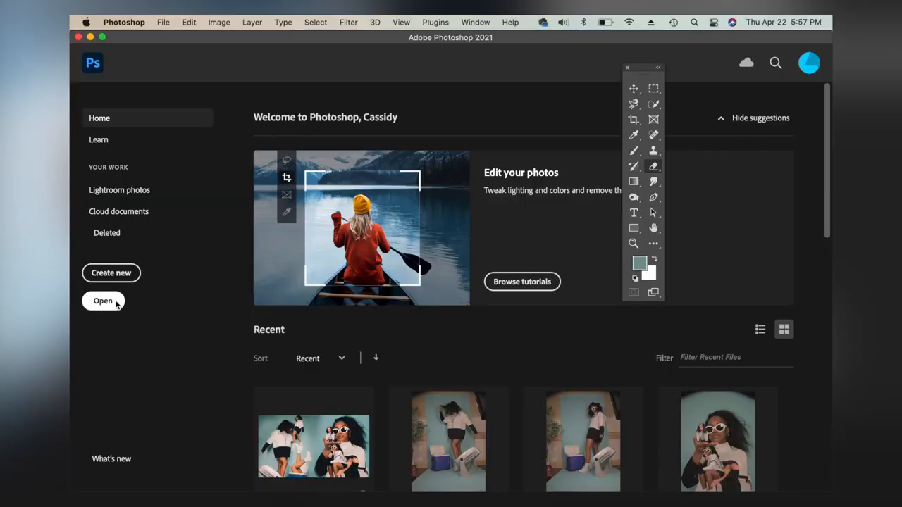
- Open the studio shoot photo from Desktop > YT > icyshoot
{"action": "left_click", "coordinate": [103, 301]}
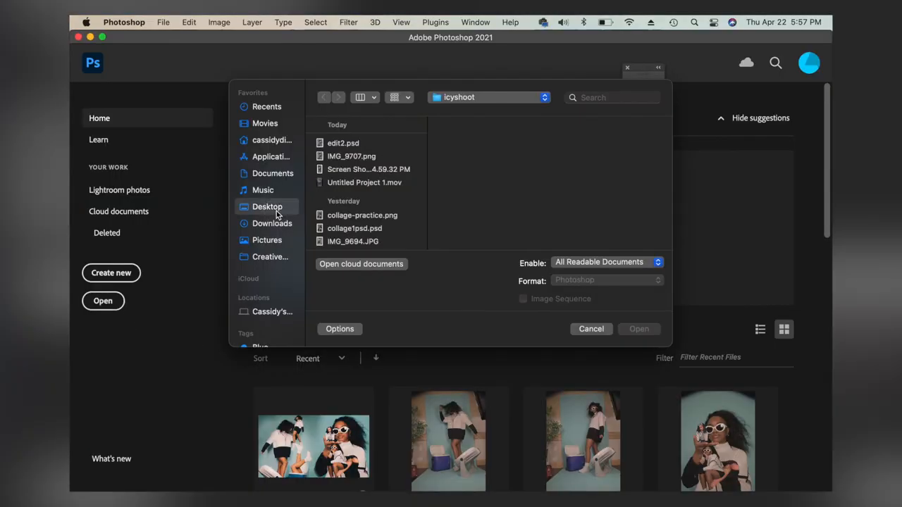
{"action": "left_click", "coordinate": [267, 207]}
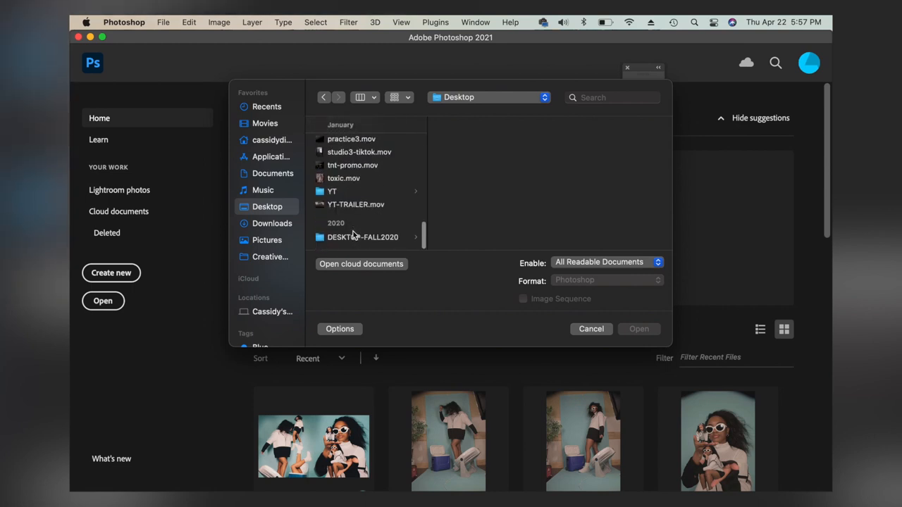
{"action": "left_click", "coordinate": [332, 191]}
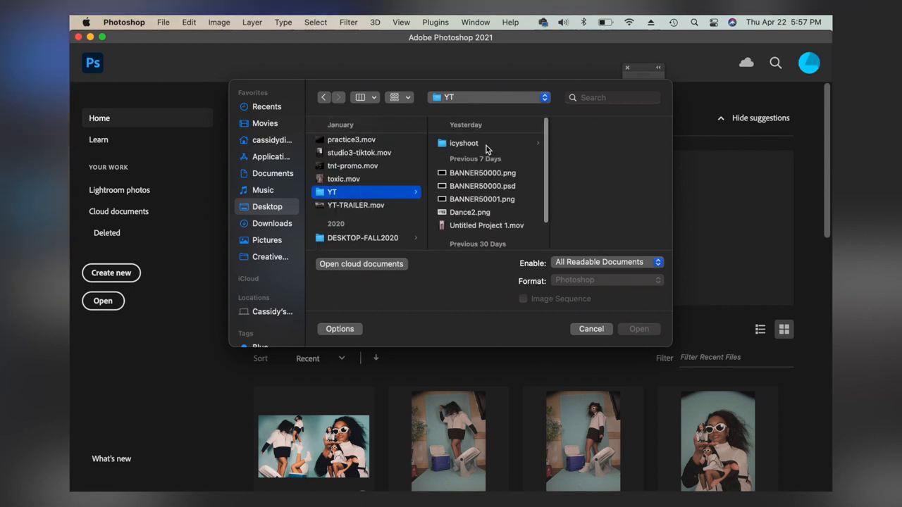
{"action": "left_click", "coordinate": [464, 143]}
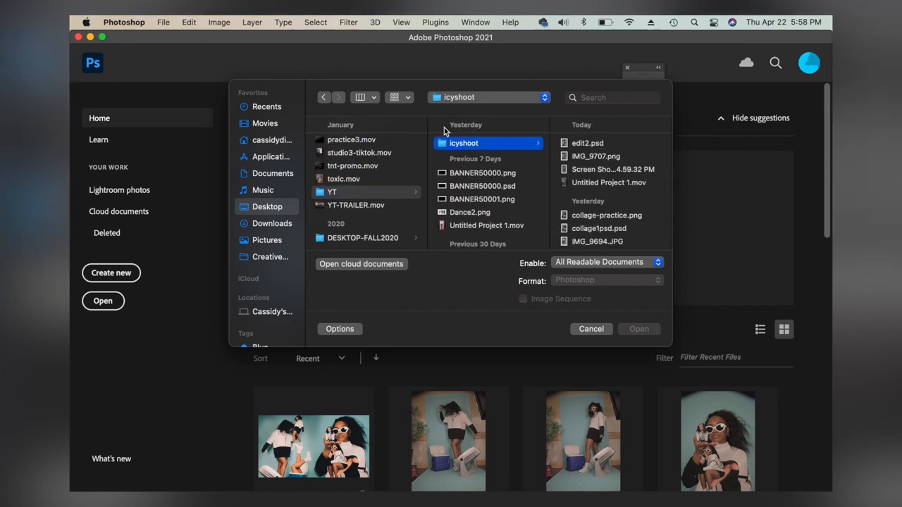
{"action": "left_click", "coordinate": [639, 329]}
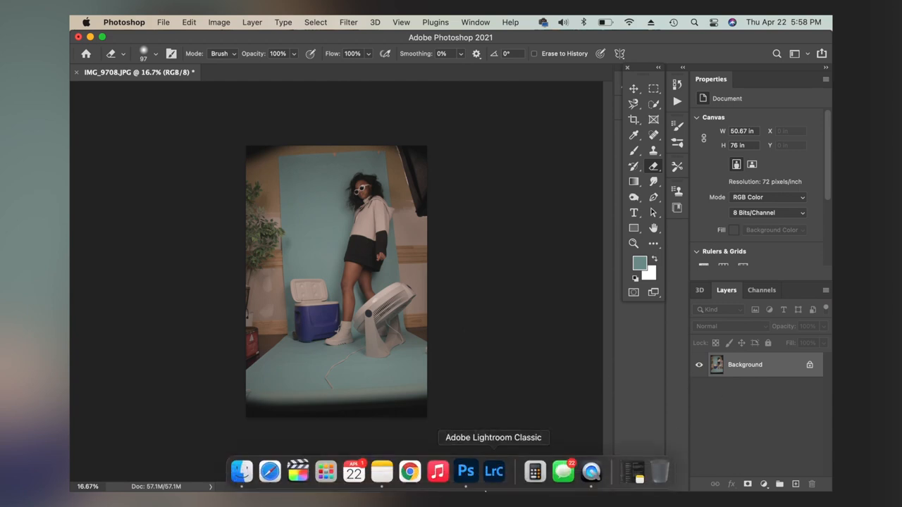
{"action": "mouse_move", "coordinate": [740, 354]}
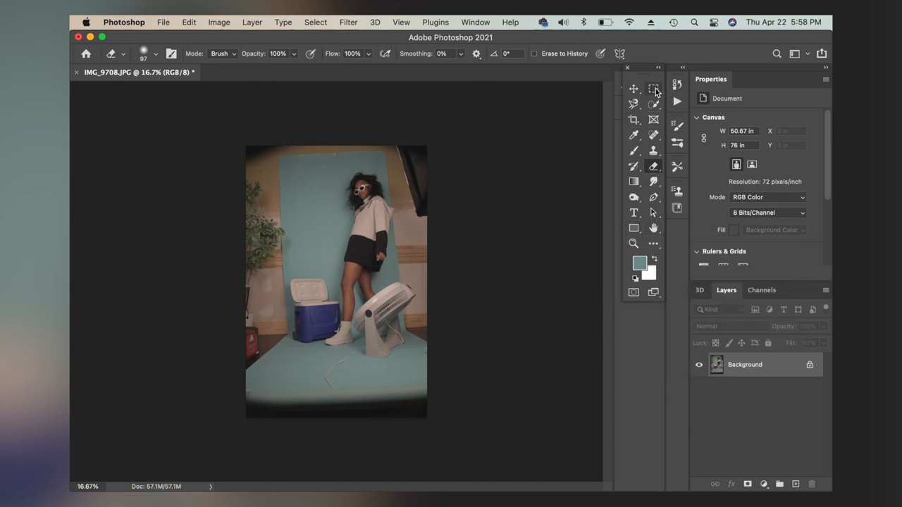
- Stretch a selected floor strip over the dark bottom edge, then select a top backdrop strip
{"action": "left_click", "coordinate": [654, 88]}
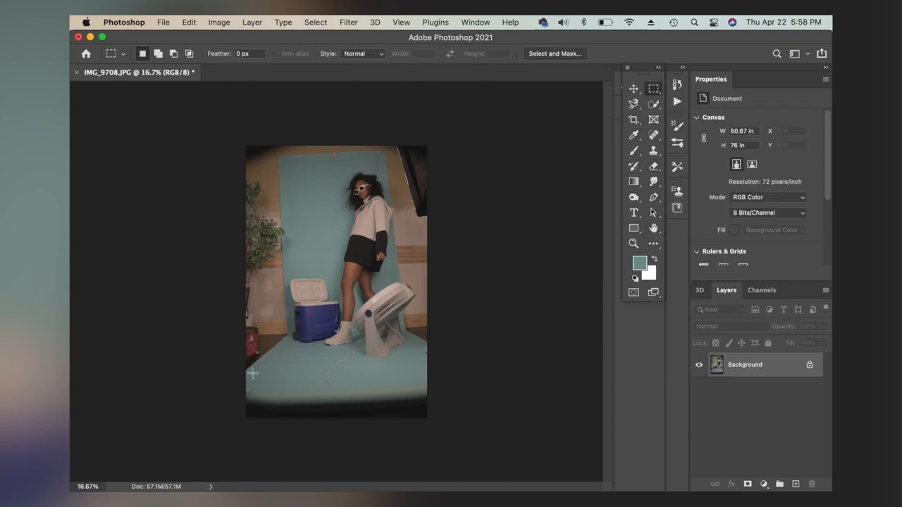
{"action": "left_click_drag", "start_coordinate": [252, 373], "coordinate": [406, 391]}
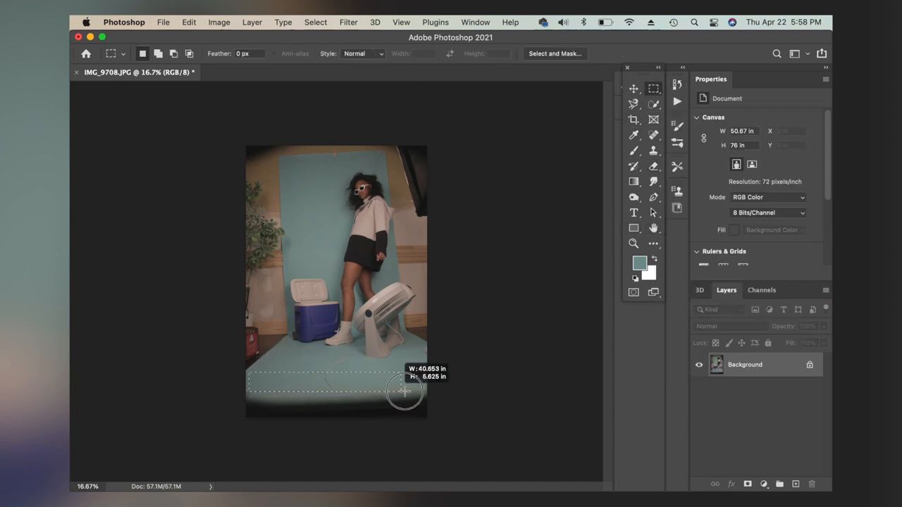
{"action": "left_click_drag", "start_coordinate": [405, 391], "coordinate": [423, 391]}
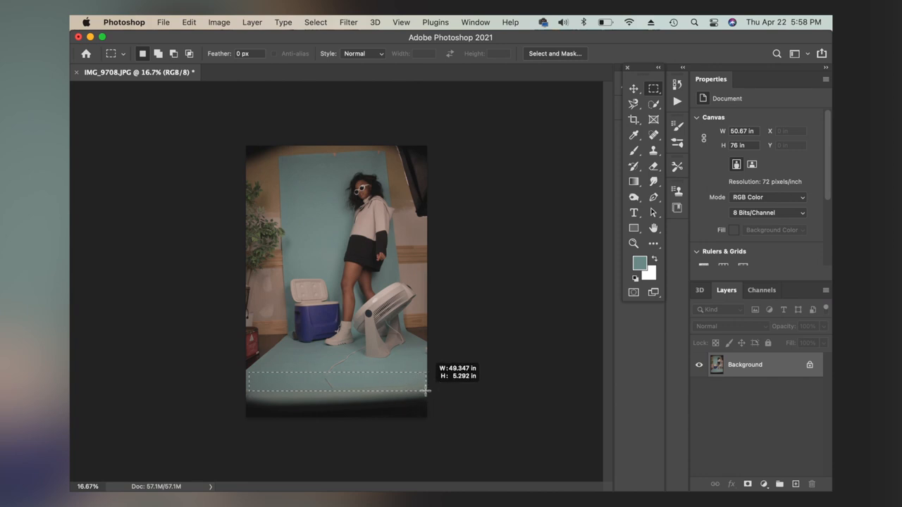
{"action": "left_click", "coordinate": [188, 22]}
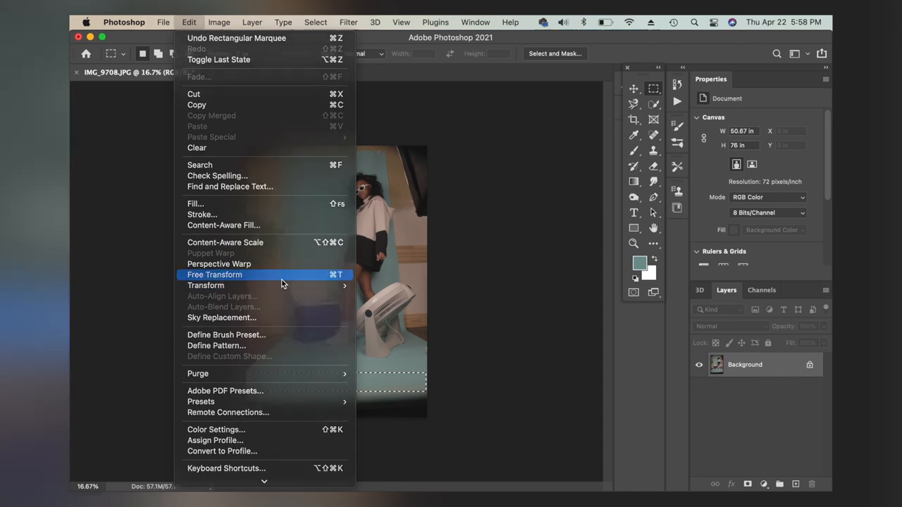
{"action": "left_click", "coordinate": [215, 275]}
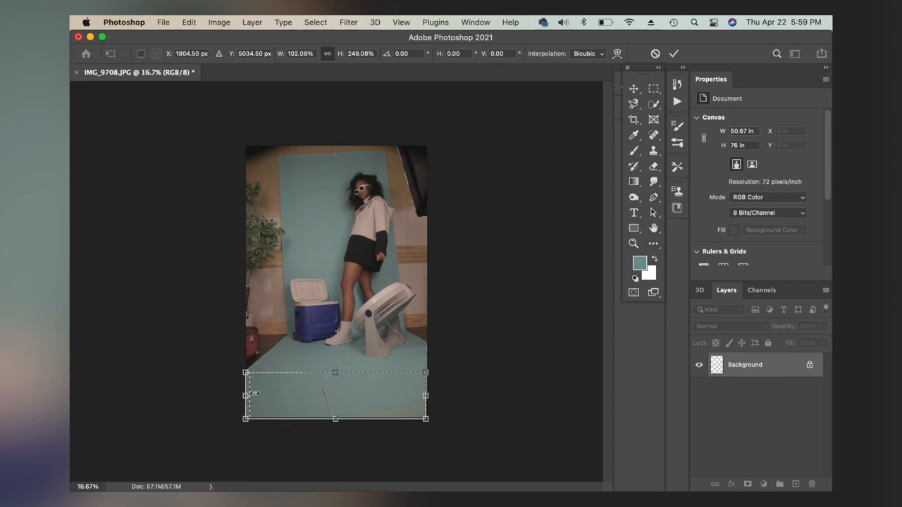
{"action": "left_click_drag", "start_coordinate": [425, 395], "coordinate": [430, 396]}
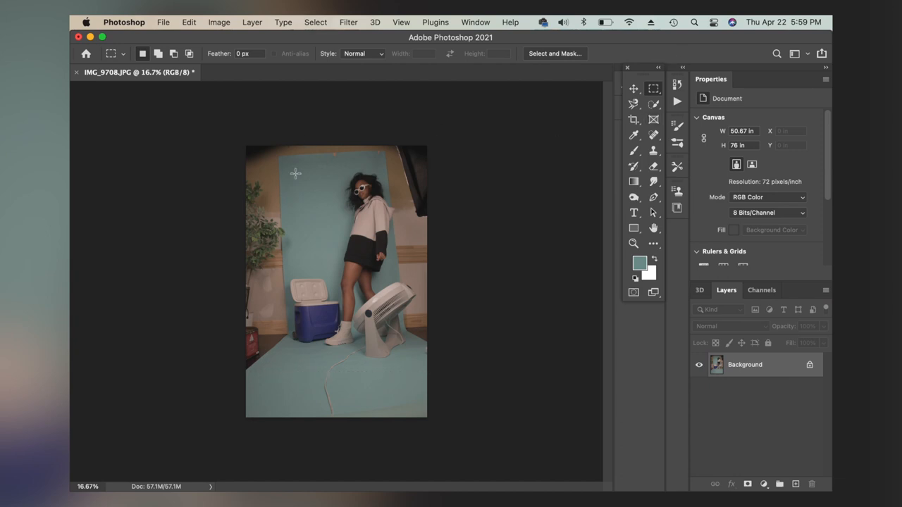
{"action": "left_click_drag", "start_coordinate": [295, 163], "coordinate": [383, 165]}
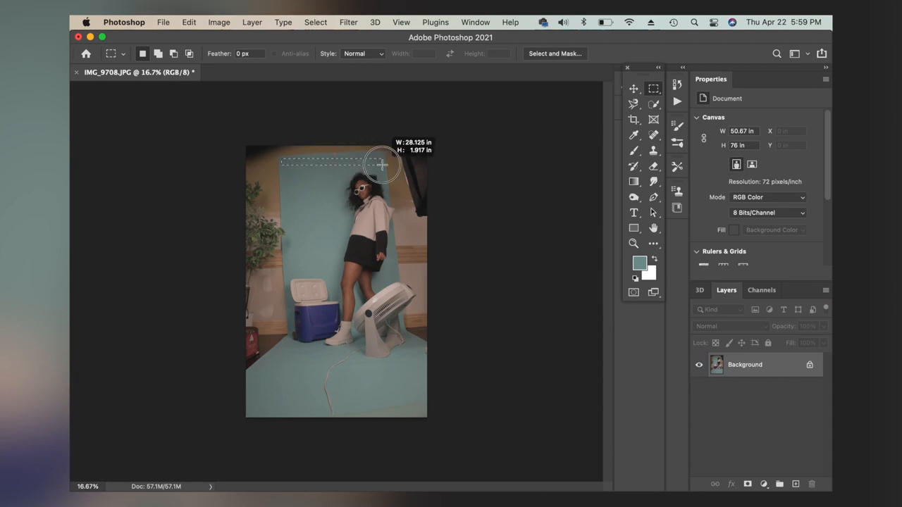
{"action": "left_click", "coordinate": [188, 21]}
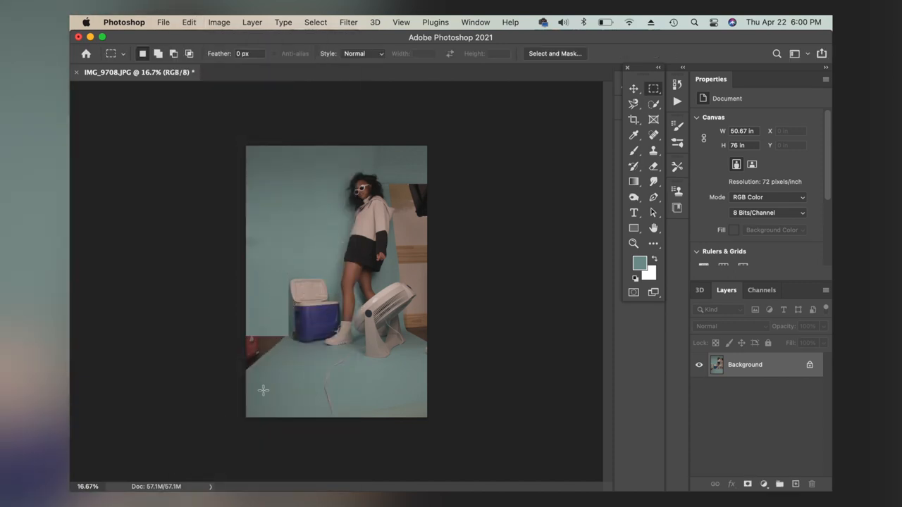
- Duplicate the Background layer with Cmd+J and unlock the original as Layer 0
{"action": "left_click", "coordinate": [189, 22]}
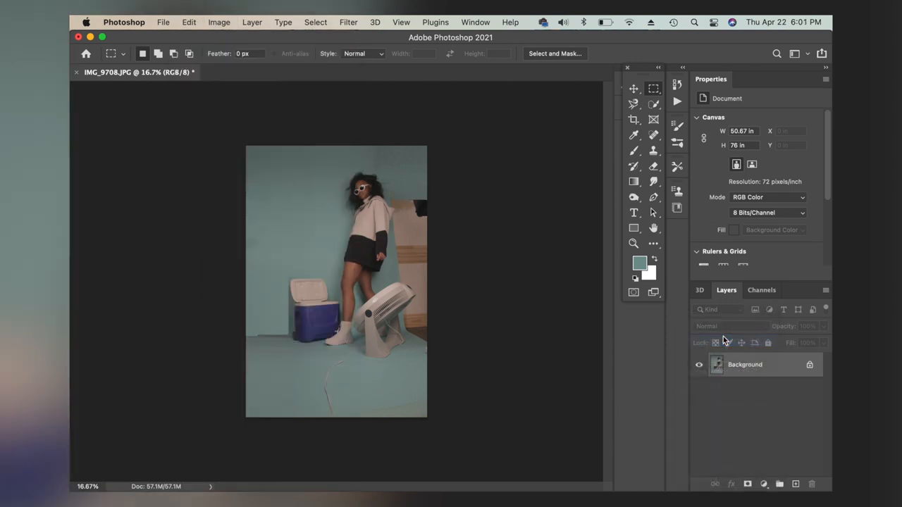
{"action": "key", "text": "cmd+j"}
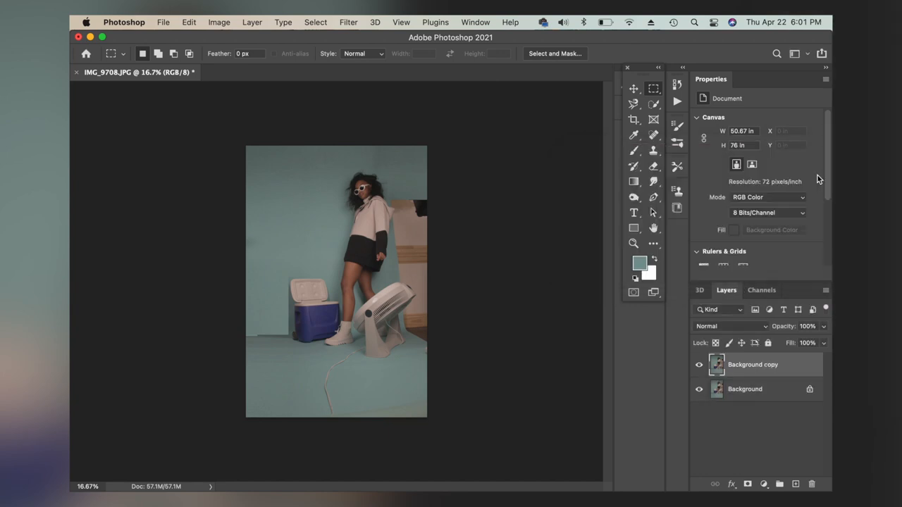
{"action": "left_click", "coordinate": [188, 21]}
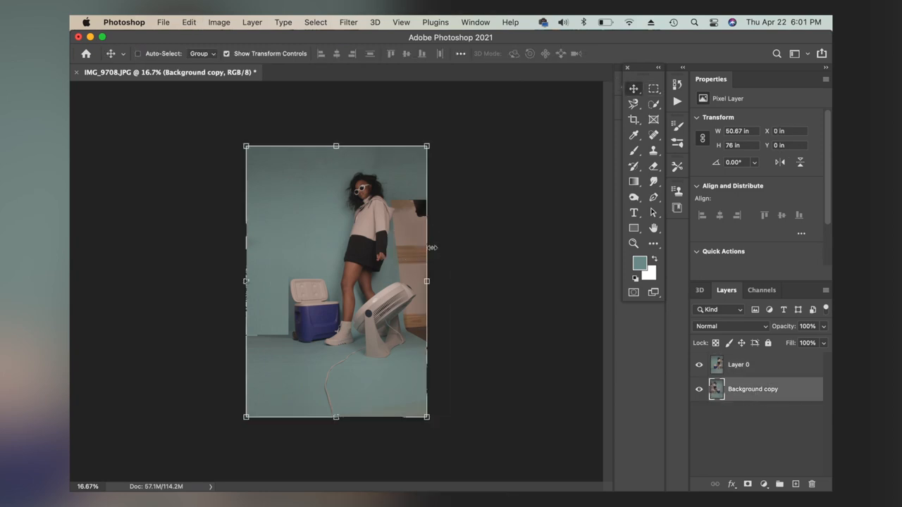
- Trace the right-side wooden panel with Magnetic Lasso and hide it with a layer mask
{"action": "left_click", "coordinate": [738, 364]}
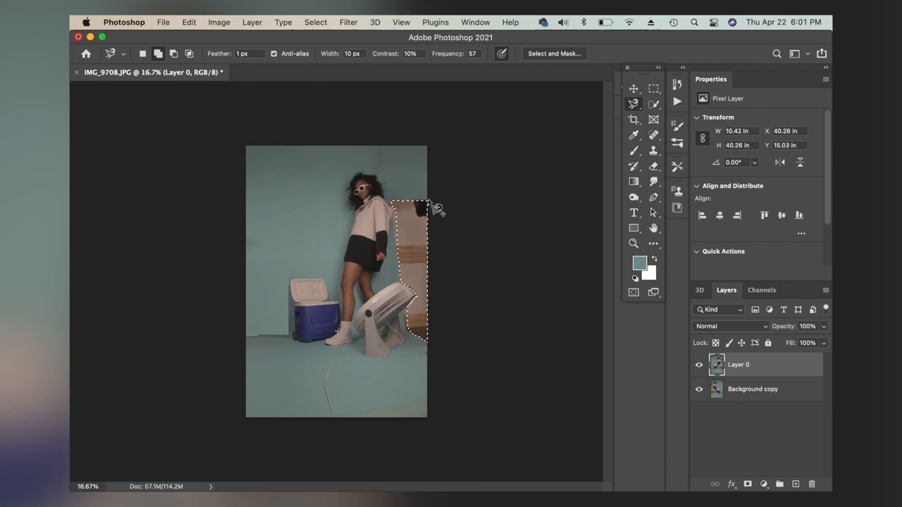
{"action": "left_click", "coordinate": [252, 22]}
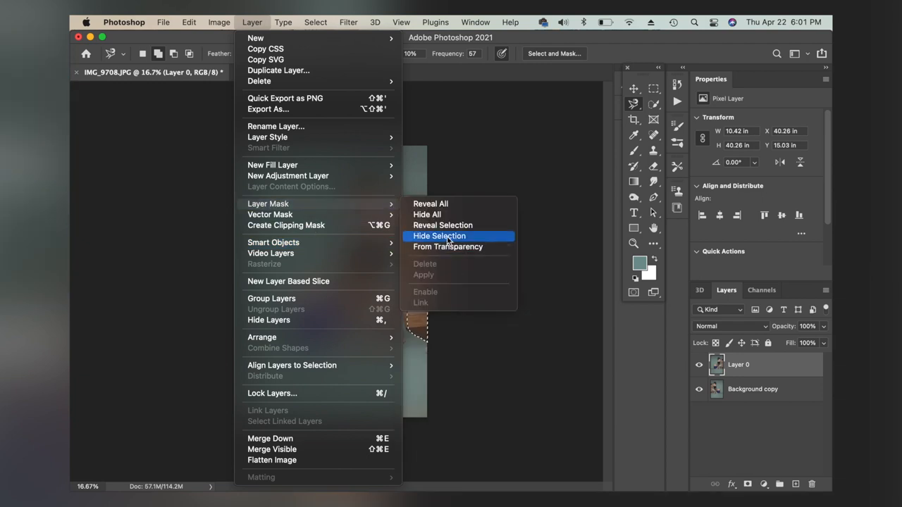
{"action": "left_click", "coordinate": [439, 236]}
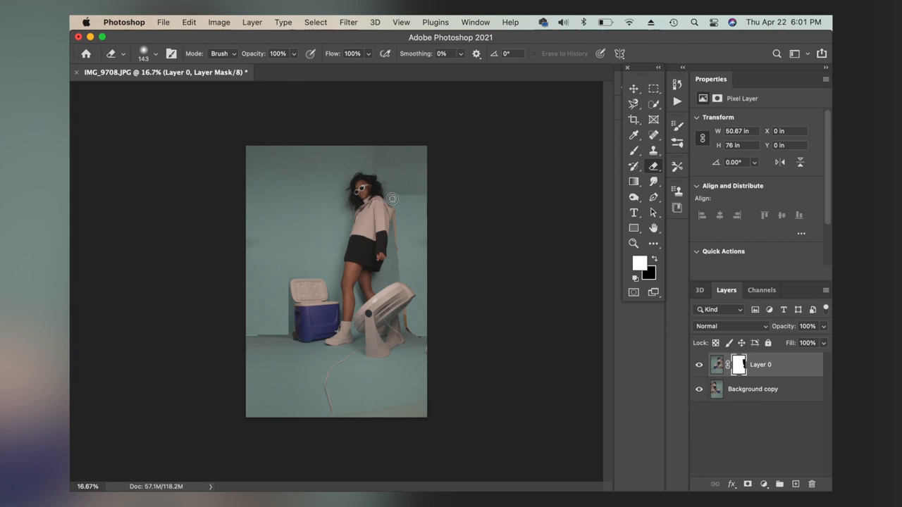
{"action": "mouse_move", "coordinate": [397, 213]}
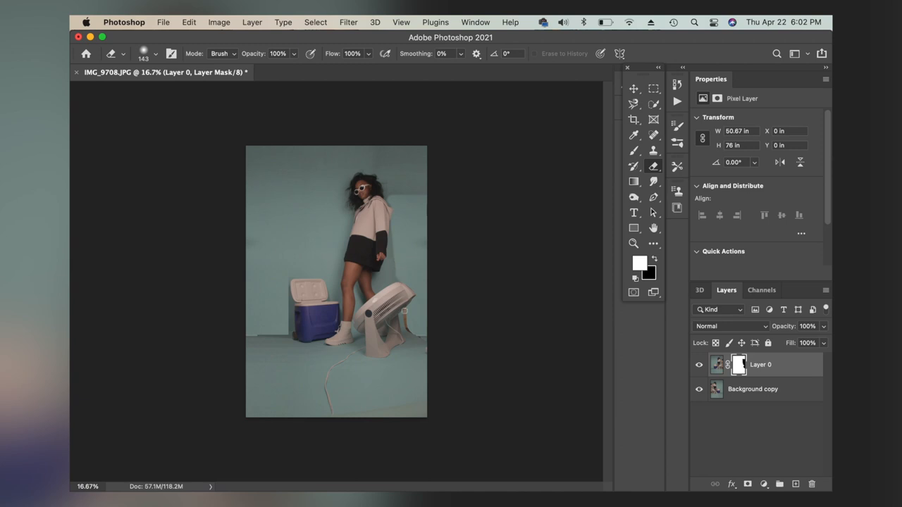
{"action": "mouse_move", "coordinate": [414, 335]}
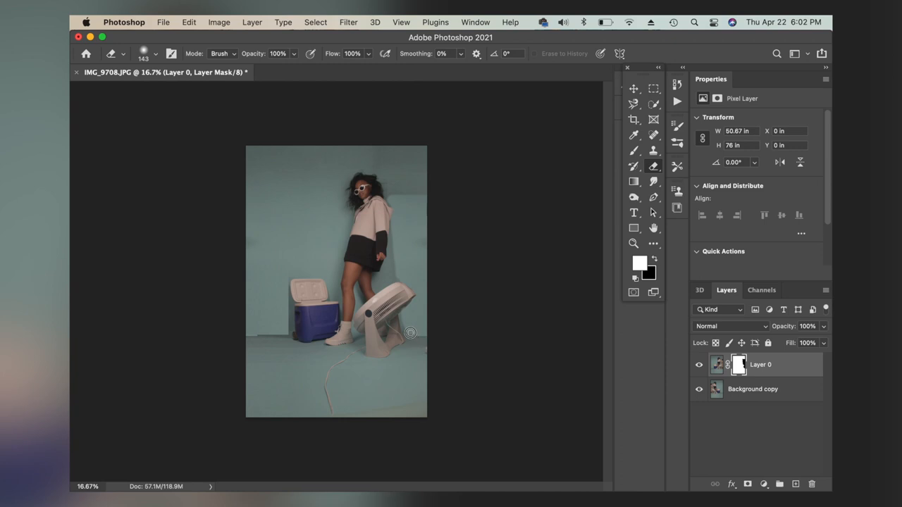
{"action": "mouse_move", "coordinate": [682, 302]}
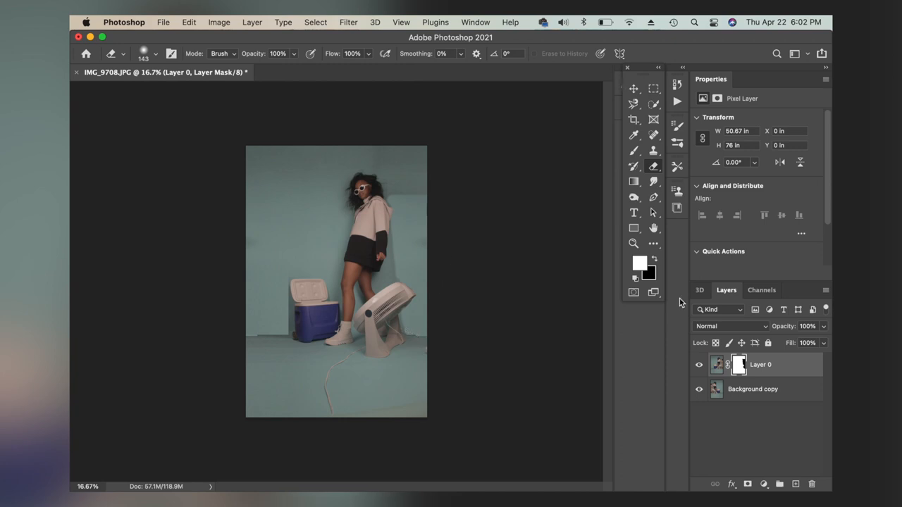
- Add new Layer 1 and set the brush colour to teal sampled from the backdrop
{"action": "left_click", "coordinate": [796, 485]}
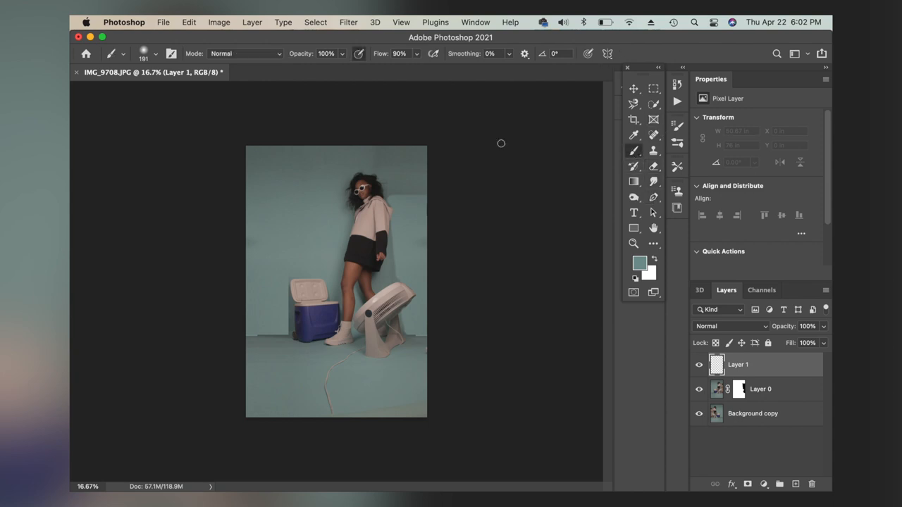
{"action": "left_click", "coordinate": [131, 53]}
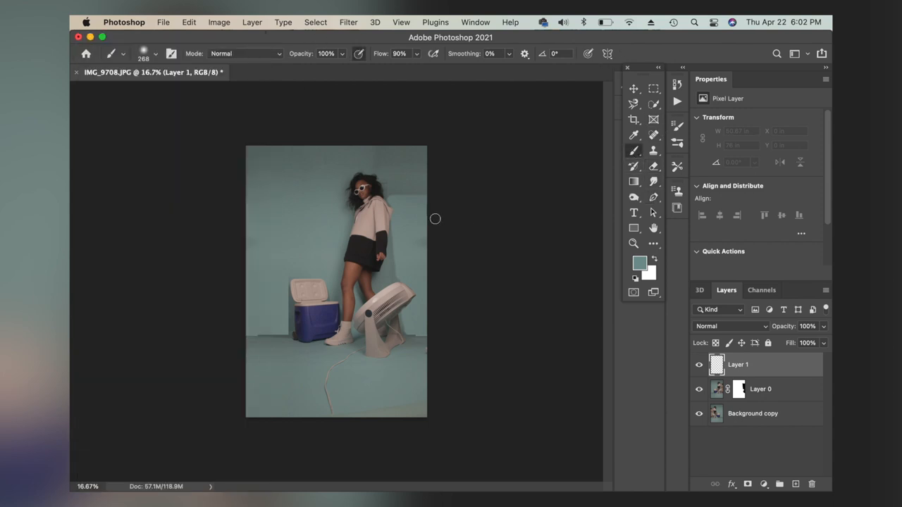
{"action": "left_click", "coordinate": [639, 262]}
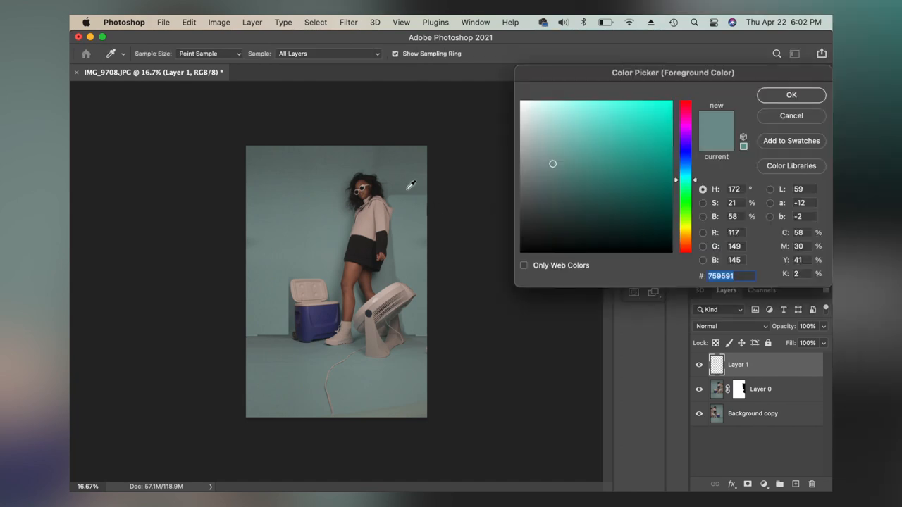
{"action": "left_click", "coordinate": [791, 94]}
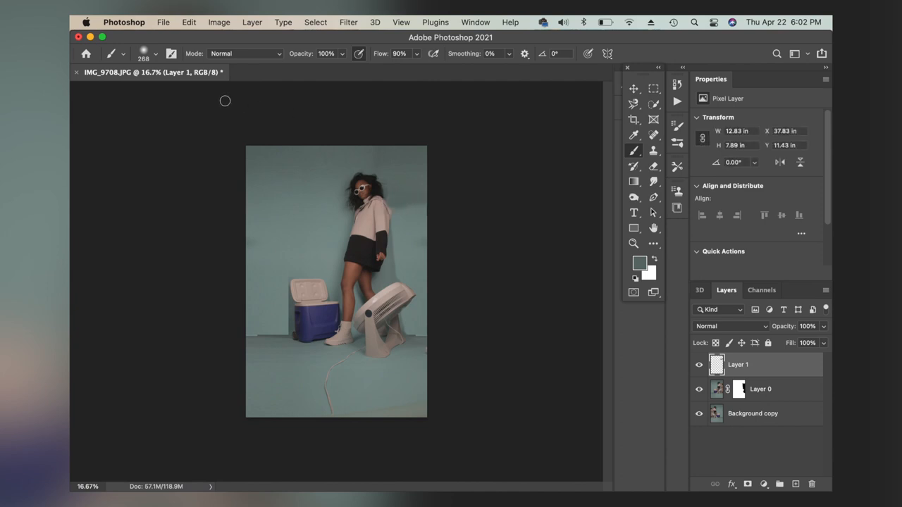
{"action": "left_click", "coordinate": [155, 54]}
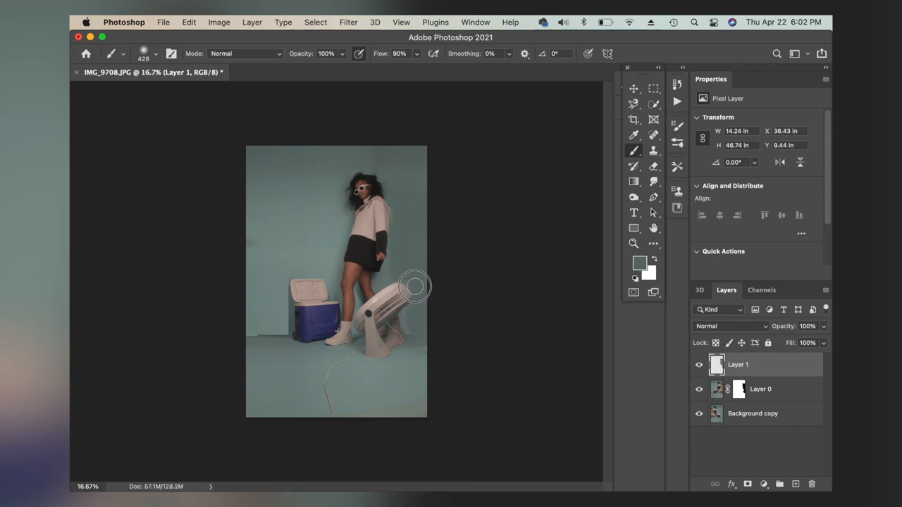
- Sample a darker teal, paint the floor beside the cooler, and erase stray paint
{"action": "left_click", "coordinate": [639, 263]}
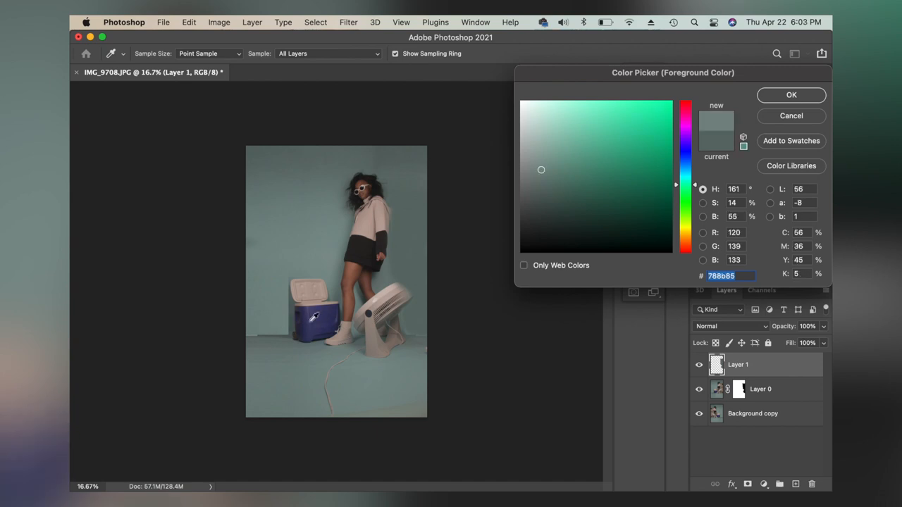
{"action": "left_click", "coordinate": [791, 94]}
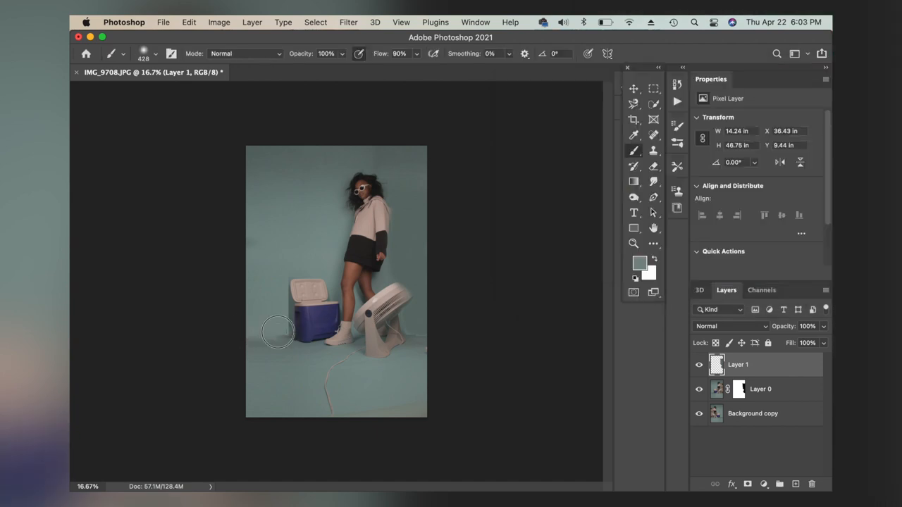
{"action": "left_click_drag", "start_coordinate": [279, 332], "coordinate": [294, 274]}
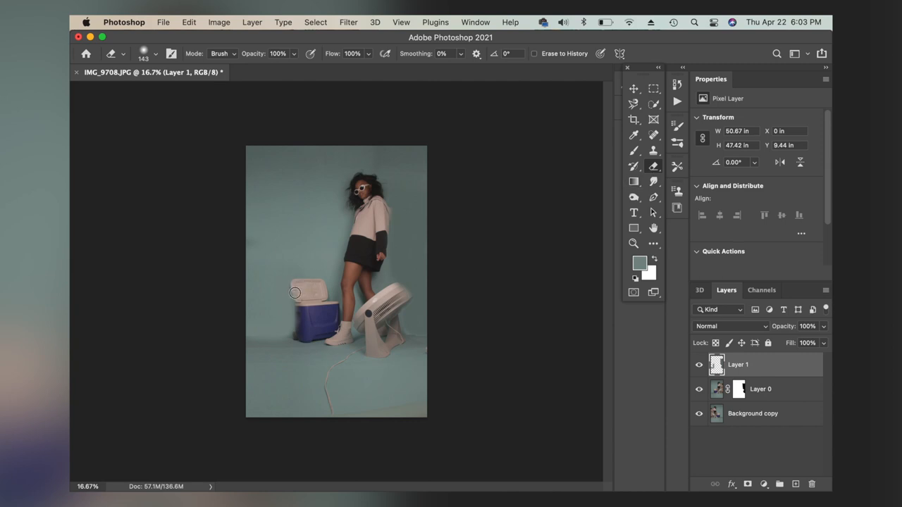
{"action": "left_click_drag", "start_coordinate": [296, 293], "coordinate": [299, 331]}
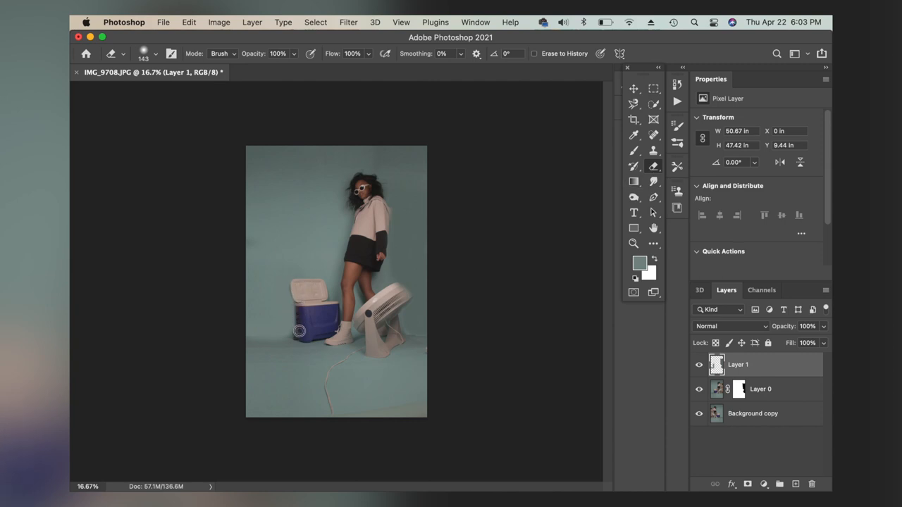
{"action": "mouse_move", "coordinate": [668, 312]}
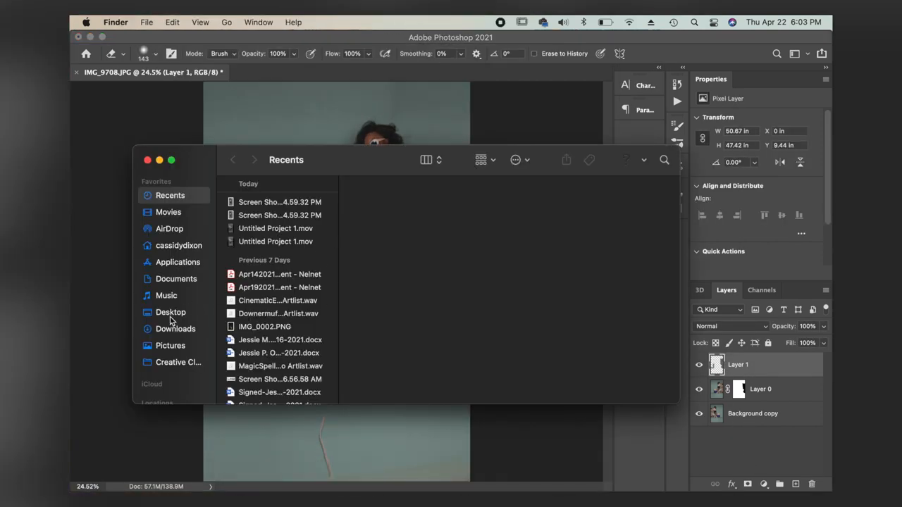
- Open the Desktop folder in Finder to fetch IMG_9730
{"action": "left_click", "coordinate": [170, 312]}
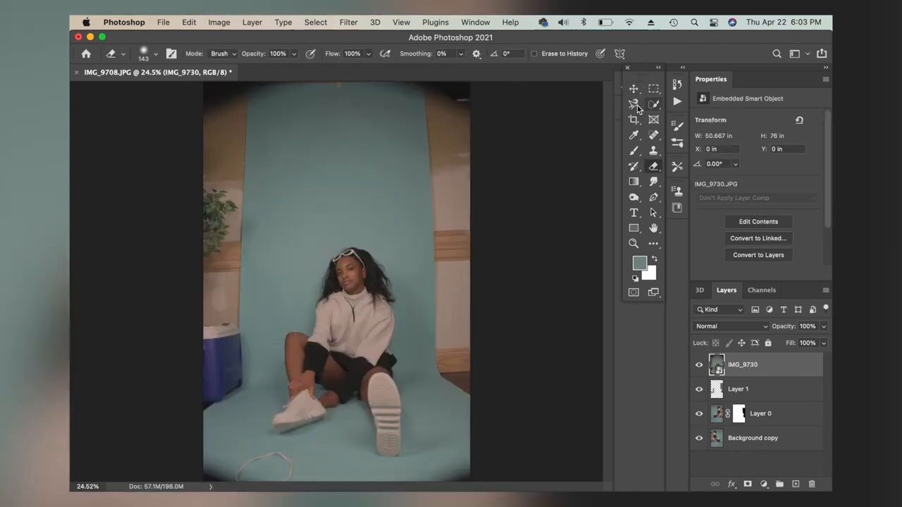
- Trace around the seated woman in IMG_9730 with the Magnetic Lasso
{"action": "left_click", "coordinate": [633, 104]}
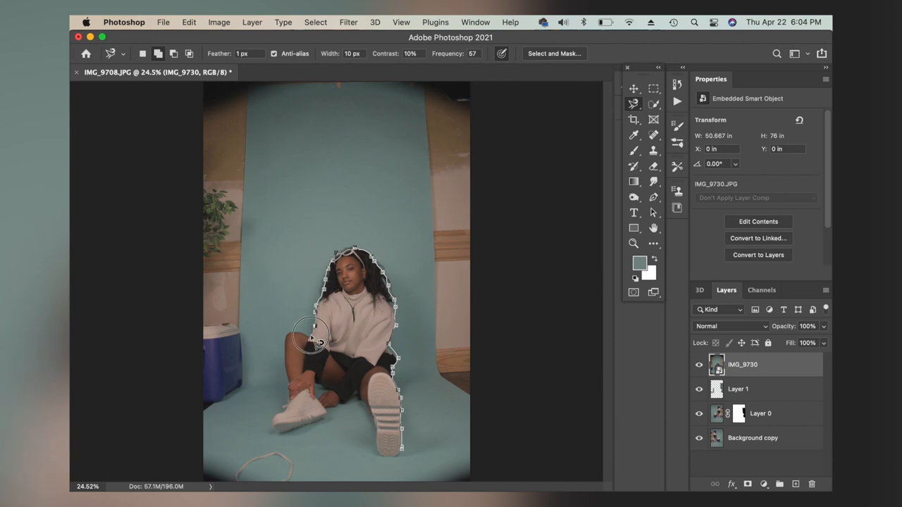
{"action": "mouse_move", "coordinate": [289, 360]}
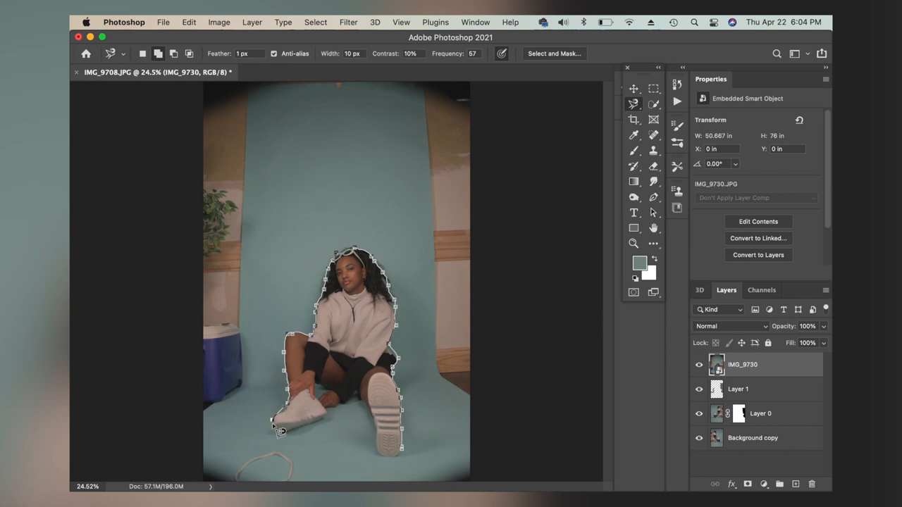
{"action": "mouse_move", "coordinate": [323, 430]}
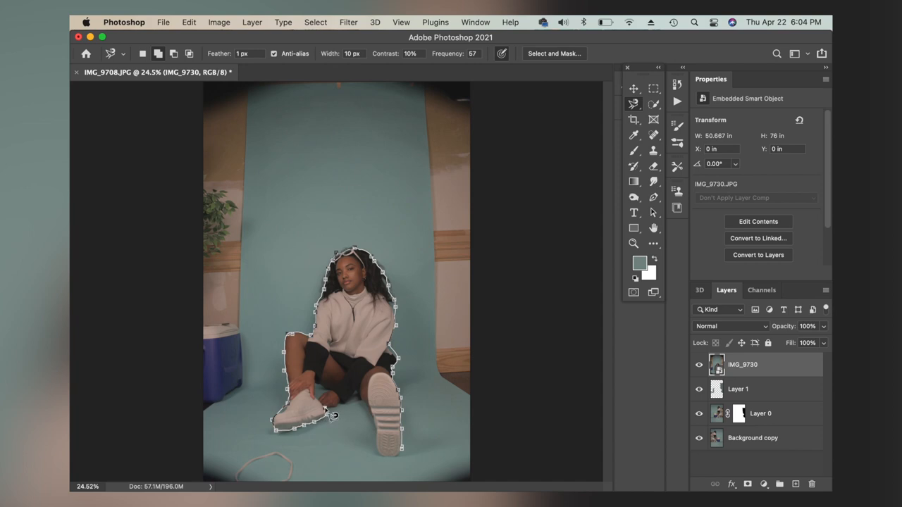
{"action": "mouse_move", "coordinate": [359, 398]}
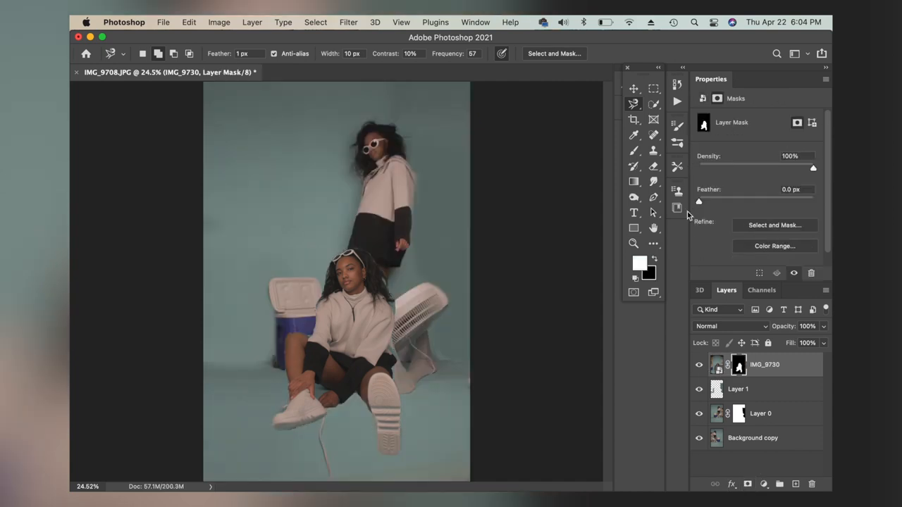
- Move the seated woman to the lower left and select her mask for touch-up
{"action": "left_click_drag", "start_coordinate": [699, 202], "coordinate": [711, 203]}
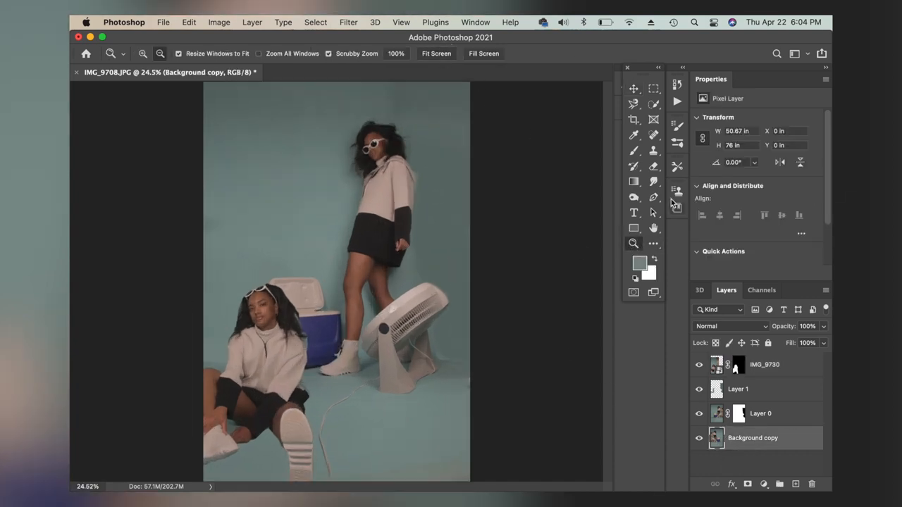
{"action": "left_click", "coordinate": [738, 365]}
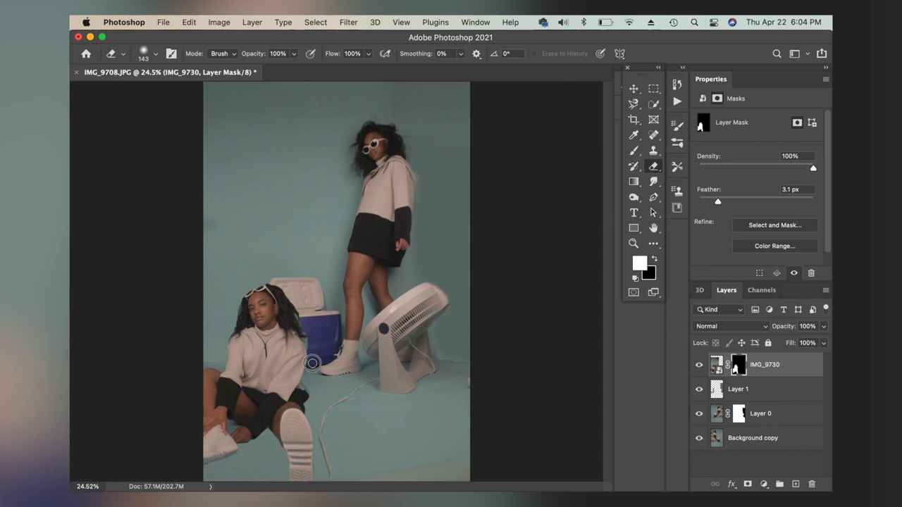
{"action": "mouse_move", "coordinate": [308, 339]}
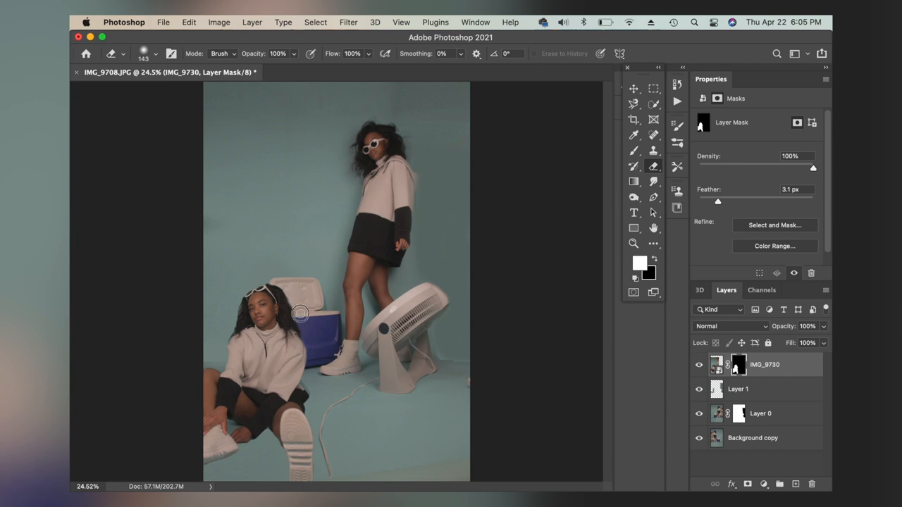
{"action": "mouse_move", "coordinate": [267, 276]}
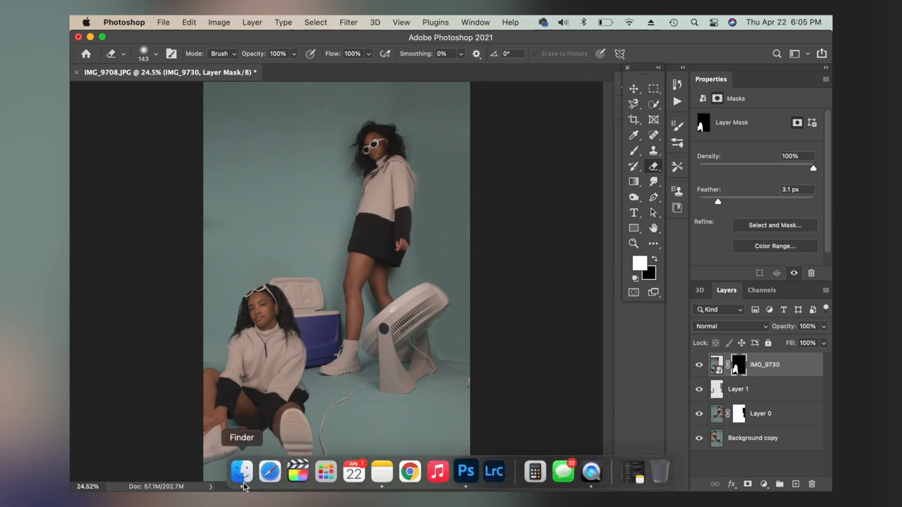
- Bring in IMG_9727 and feather its pose mask to 4.9 px
{"action": "left_click", "coordinate": [241, 470]}
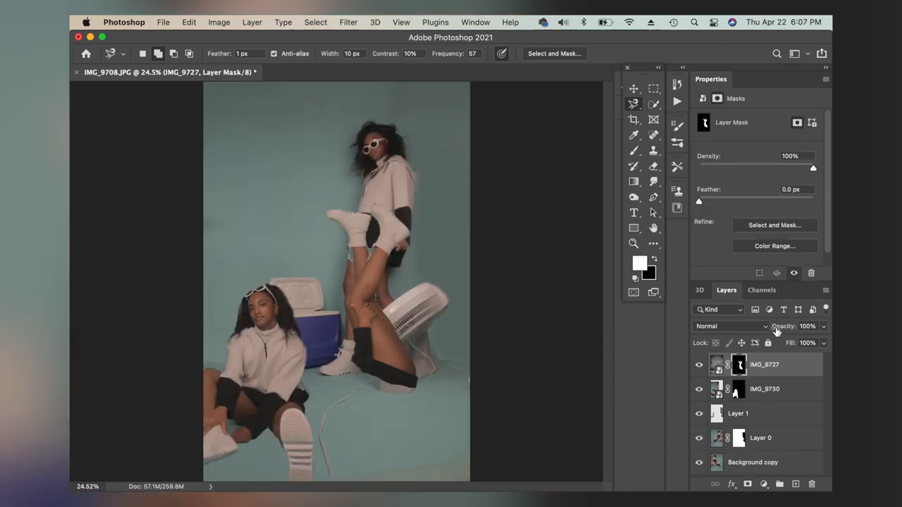
{"action": "left_click_drag", "start_coordinate": [699, 201], "coordinate": [723, 200]}
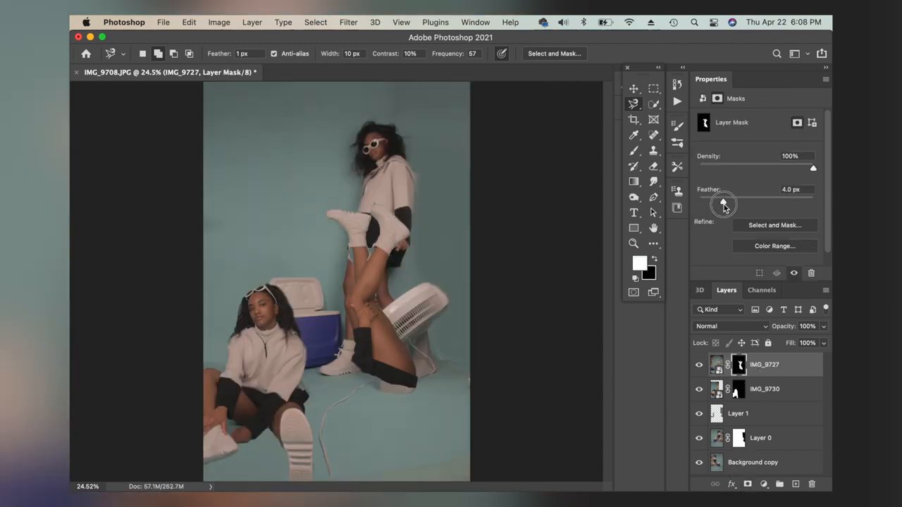
{"action": "left_click_drag", "start_coordinate": [723, 204], "coordinate": [729, 201]}
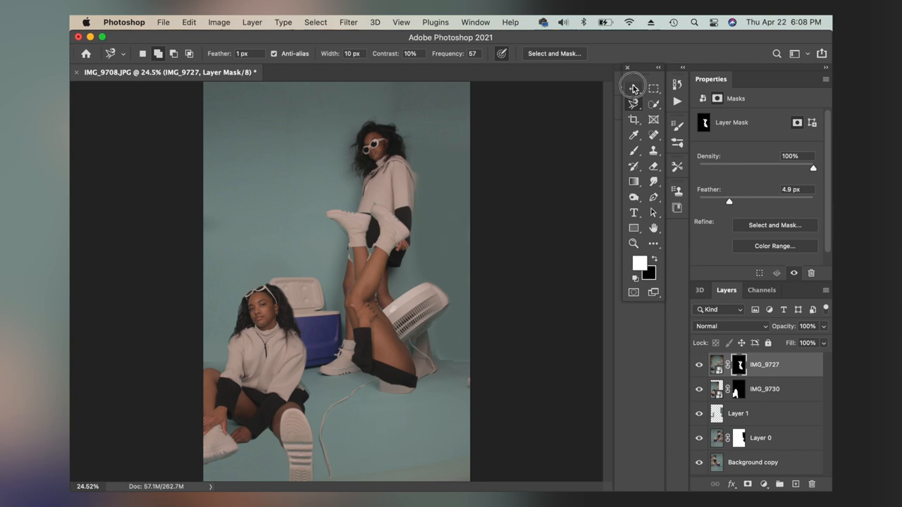
{"action": "left_click", "coordinate": [633, 88]}
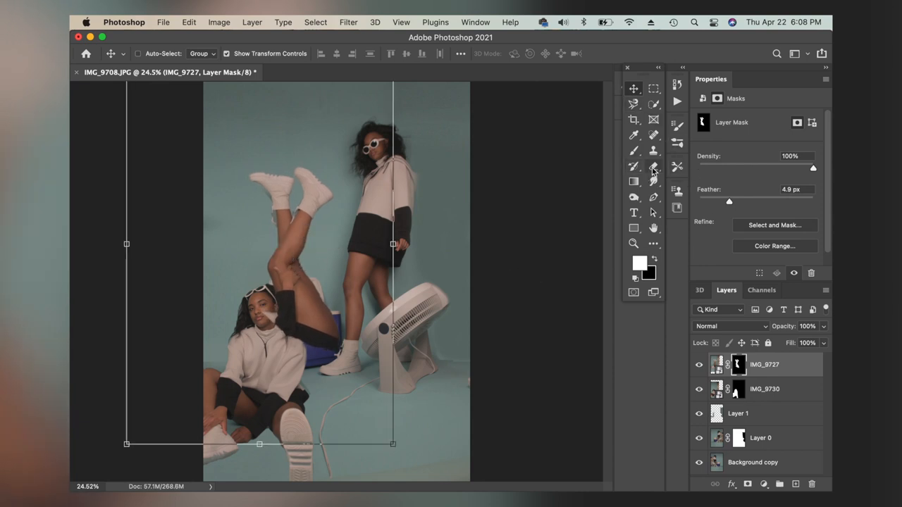
- Erase the IMG_9727 mask where it overlaps the seated woman, revealing the blue cooler
{"action": "left_click", "coordinate": [653, 167]}
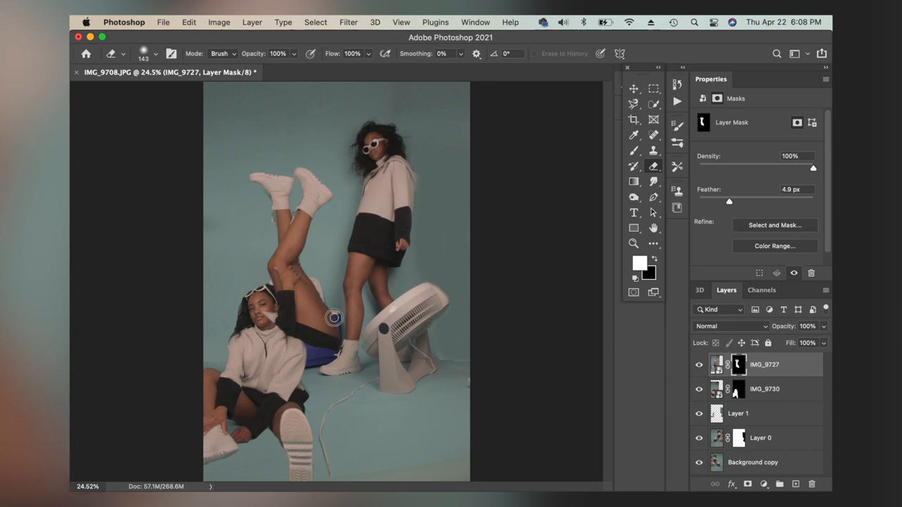
{"action": "left_click_drag", "start_coordinate": [334, 317], "coordinate": [342, 356]}
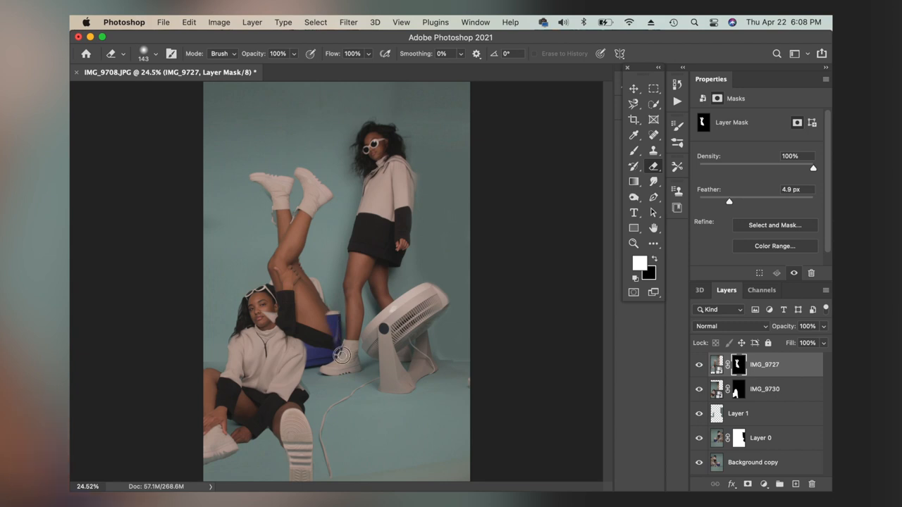
{"action": "left_click_drag", "start_coordinate": [342, 356], "coordinate": [266, 312]}
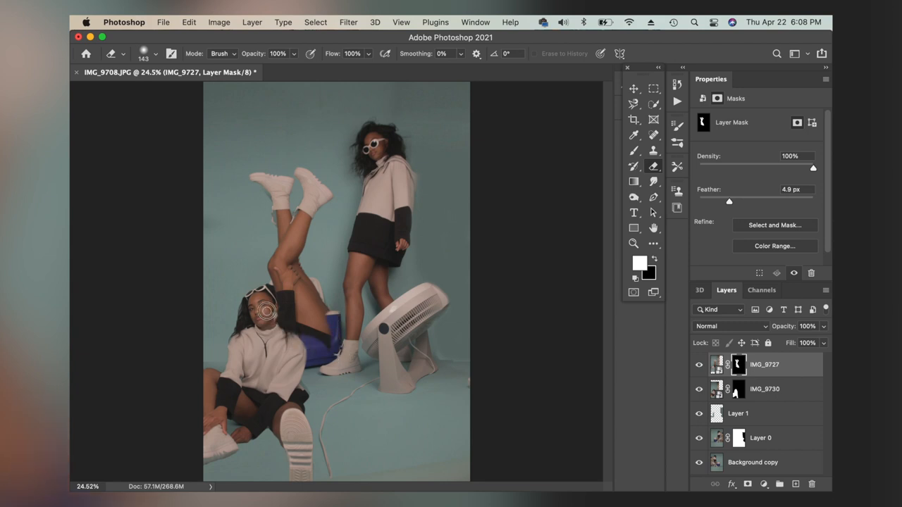
{"action": "left_click_drag", "start_coordinate": [267, 311], "coordinate": [304, 332]}
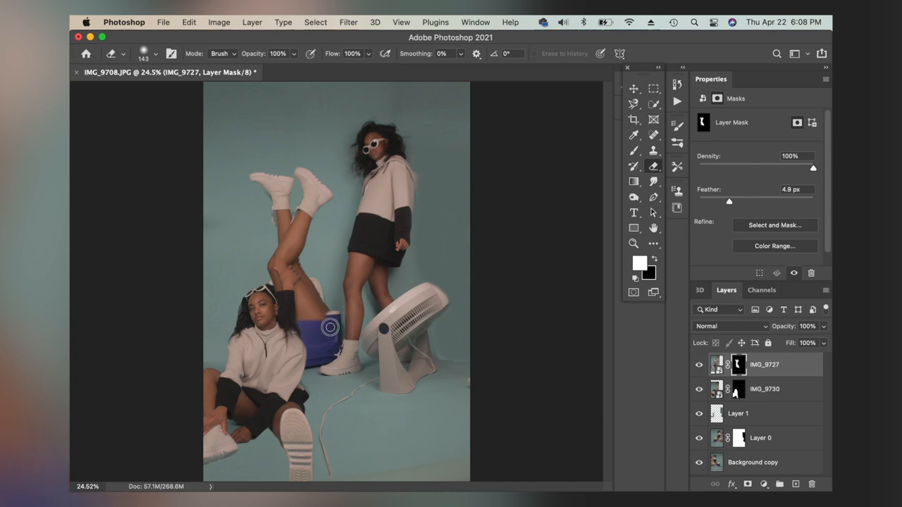
{"action": "mouse_move", "coordinate": [329, 315]}
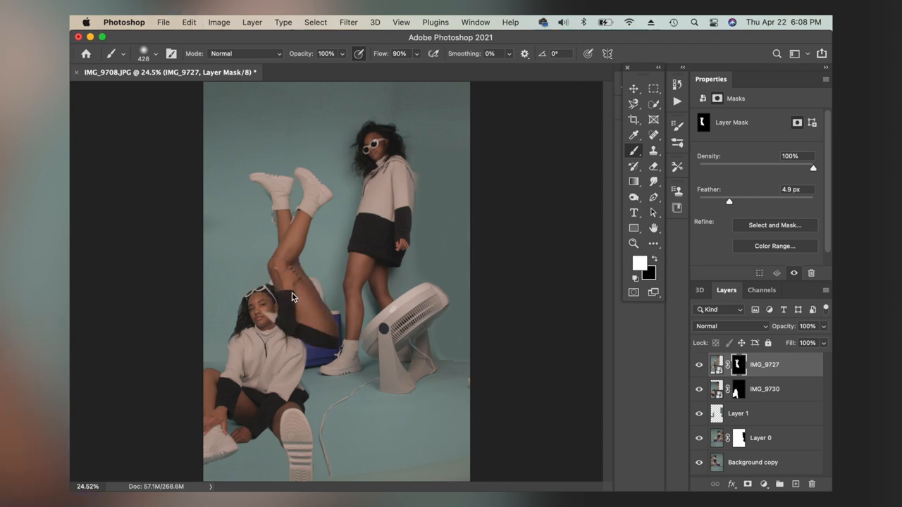
{"action": "left_click", "coordinate": [188, 21]}
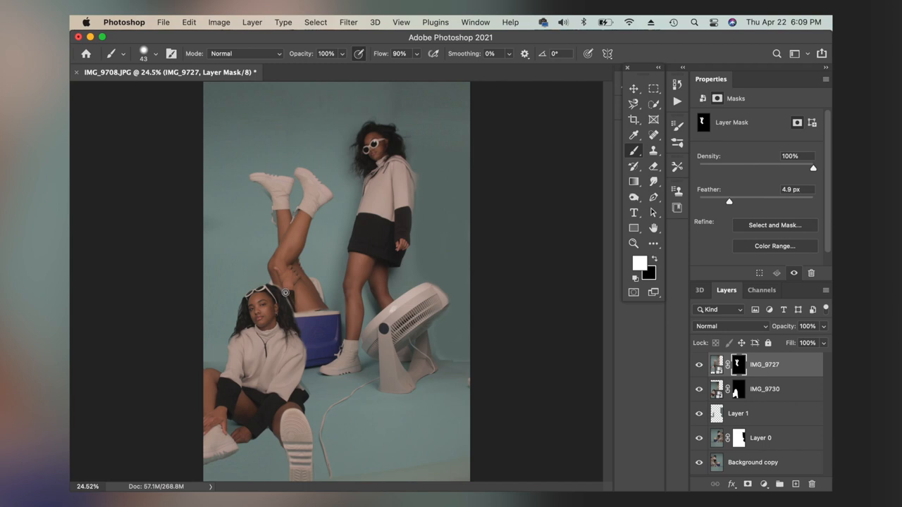
{"action": "mouse_move", "coordinate": [277, 286]}
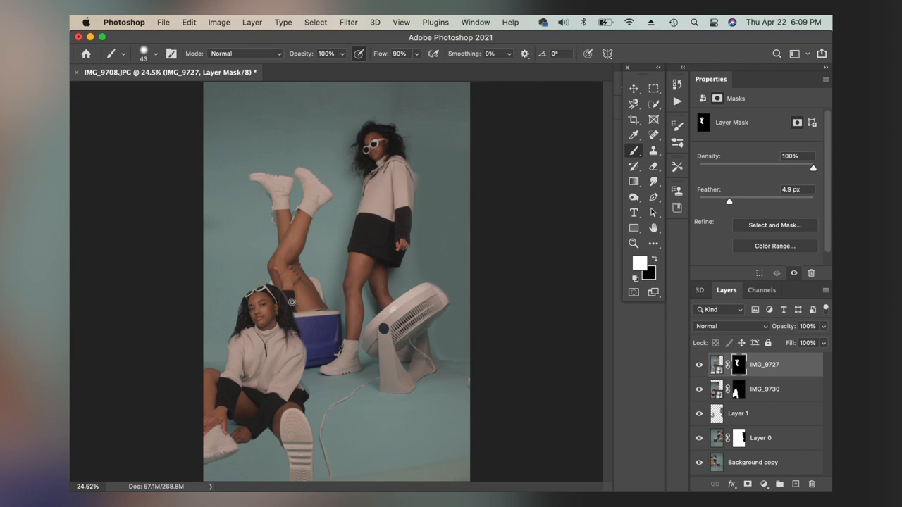
{"action": "mouse_move", "coordinate": [299, 310]}
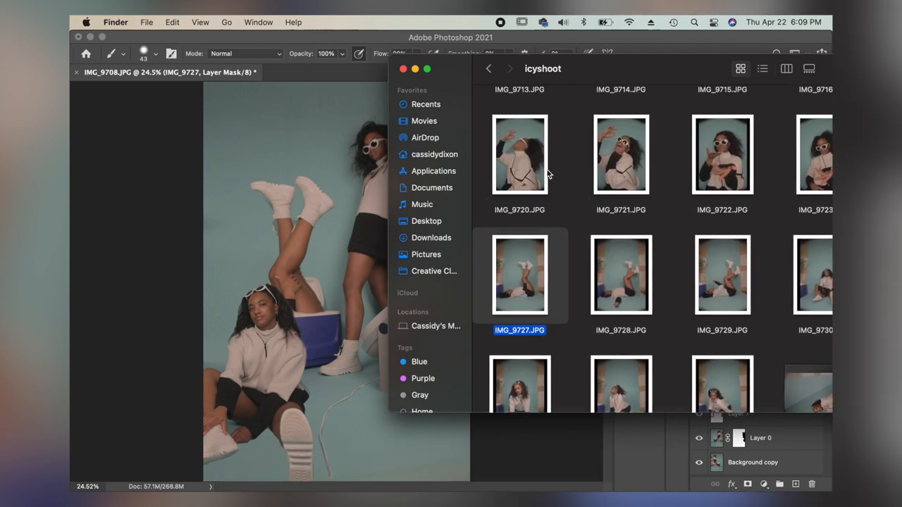
- Scroll right through the icyshoot photo folder in Finder
{"action": "scroll", "scroll_direction": "right", "scroll_amount": 3}
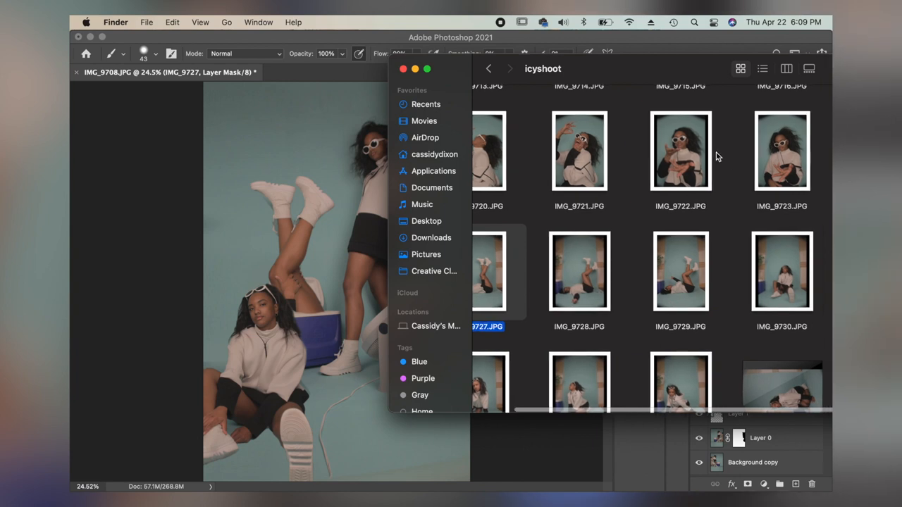
{"action": "mouse_move", "coordinate": [785, 149]}
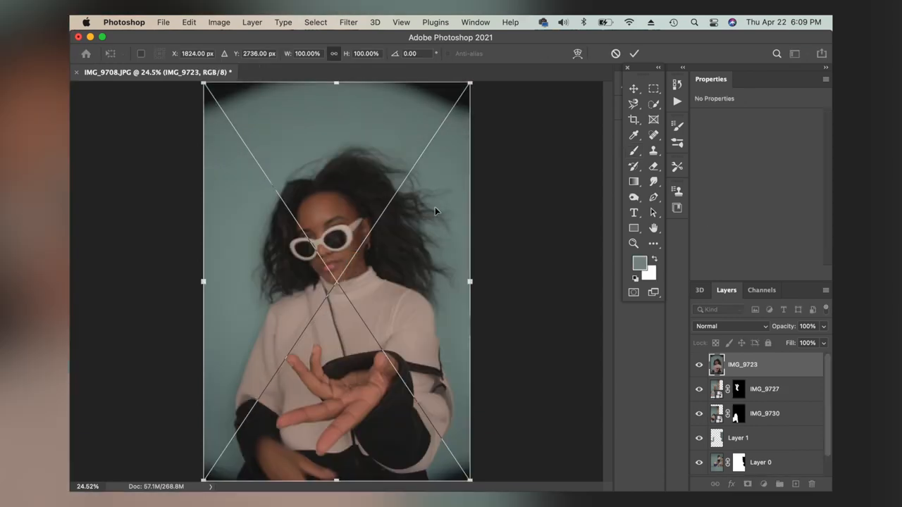
{"action": "mouse_move", "coordinate": [633, 87]}
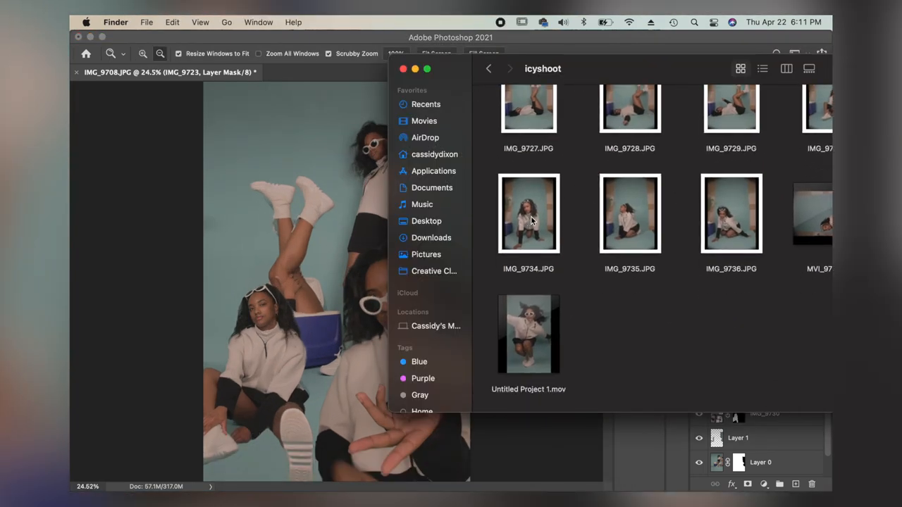
- Open IMG_9734 from the shoot folder and refine the mask around the tiny sneaker figure
{"action": "double_click", "coordinate": [529, 213]}
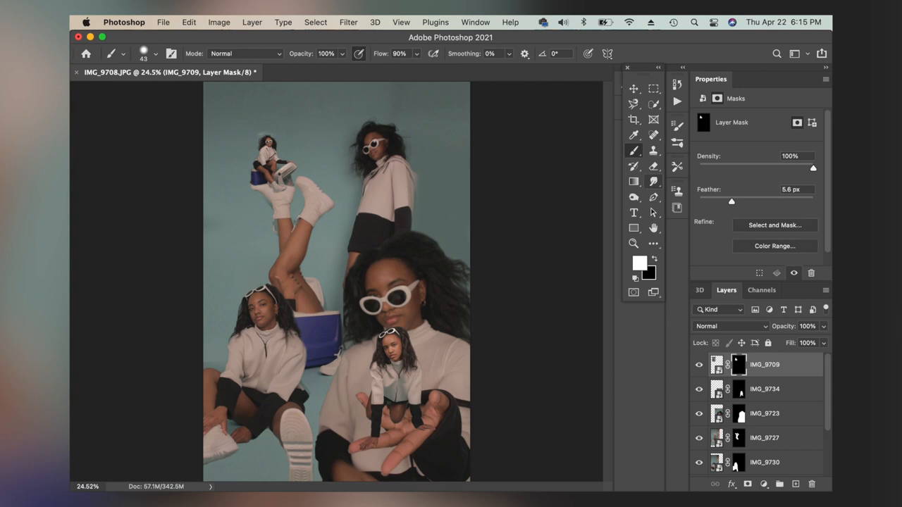
{"action": "left_click", "coordinate": [162, 22]}
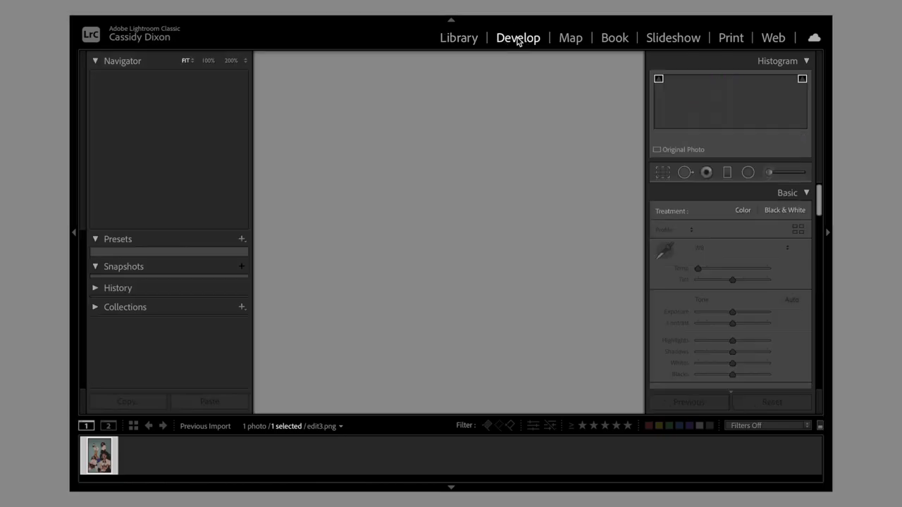
- Open edit3.png in Develop, apply preset SP-05, and raise Exposure to +0.80
{"action": "left_click", "coordinate": [518, 37]}
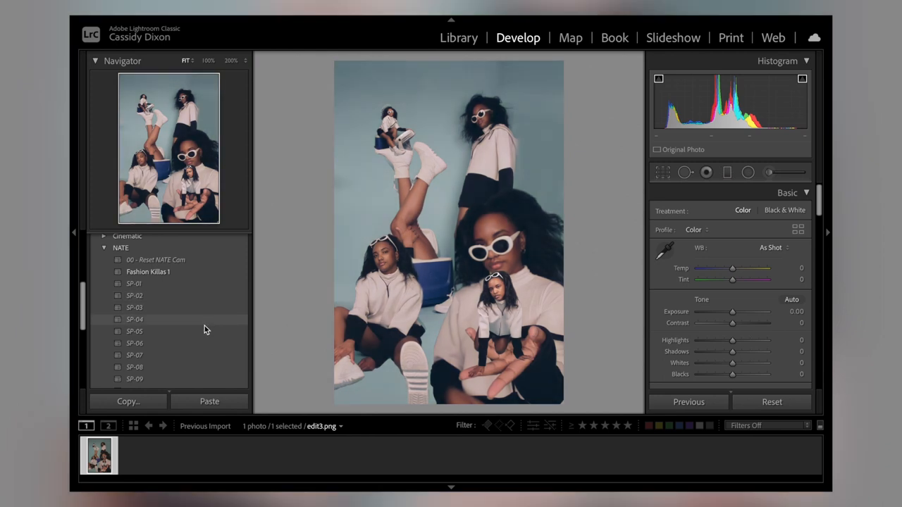
{"action": "left_click", "coordinate": [134, 331]}
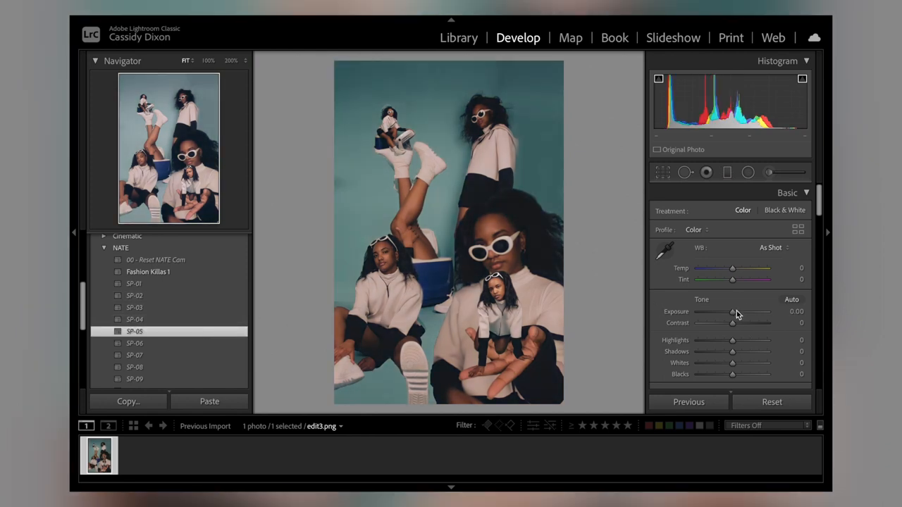
{"action": "left_click_drag", "start_coordinate": [732, 312], "coordinate": [739, 312]}
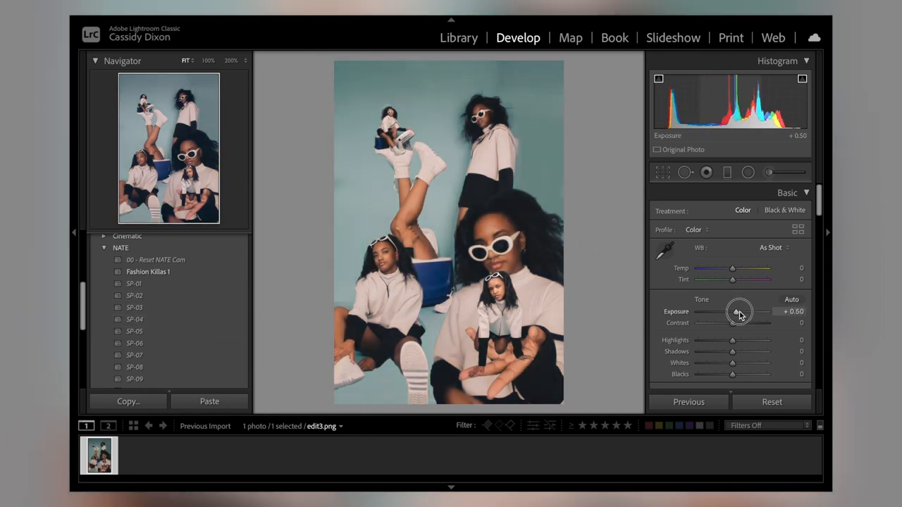
{"action": "left_click_drag", "start_coordinate": [739, 312], "coordinate": [736, 304]}
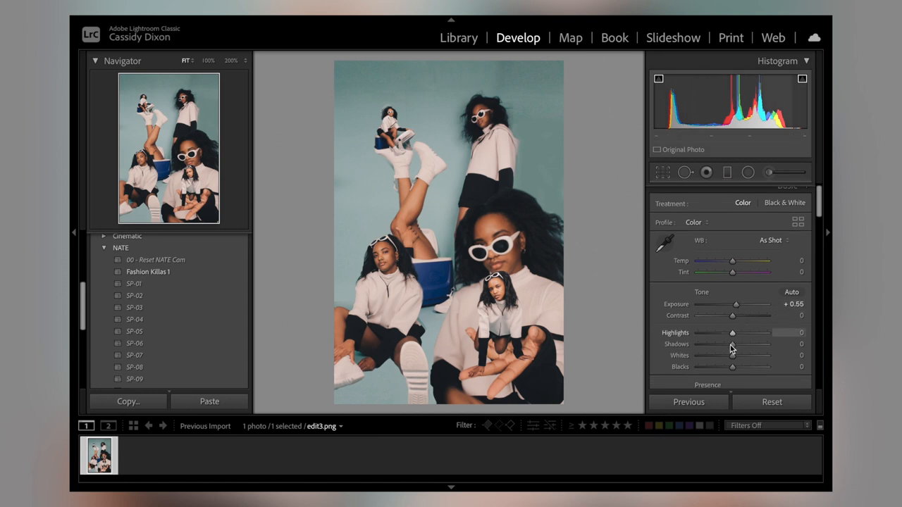
- Set Shadows -52, Blacks -39, Texture -17, Clarity -20 and Saturation -2
{"action": "left_click_drag", "start_coordinate": [733, 343], "coordinate": [715, 344]}
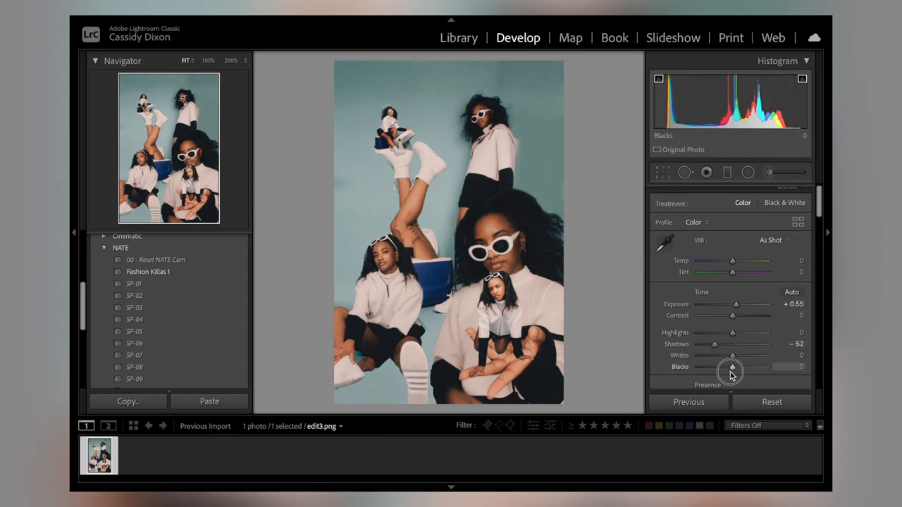
{"action": "left_click_drag", "start_coordinate": [730, 366], "coordinate": [718, 367]}
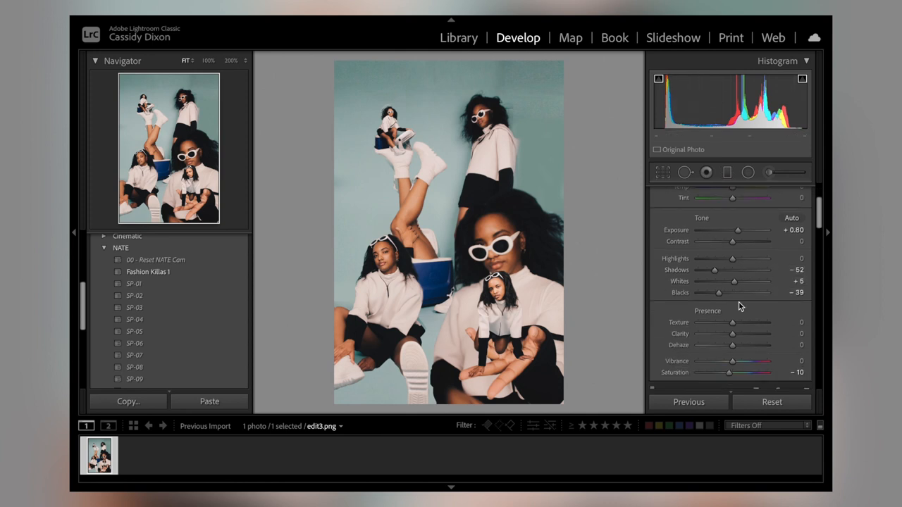
{"action": "left_click_drag", "start_coordinate": [733, 322], "coordinate": [726, 322]}
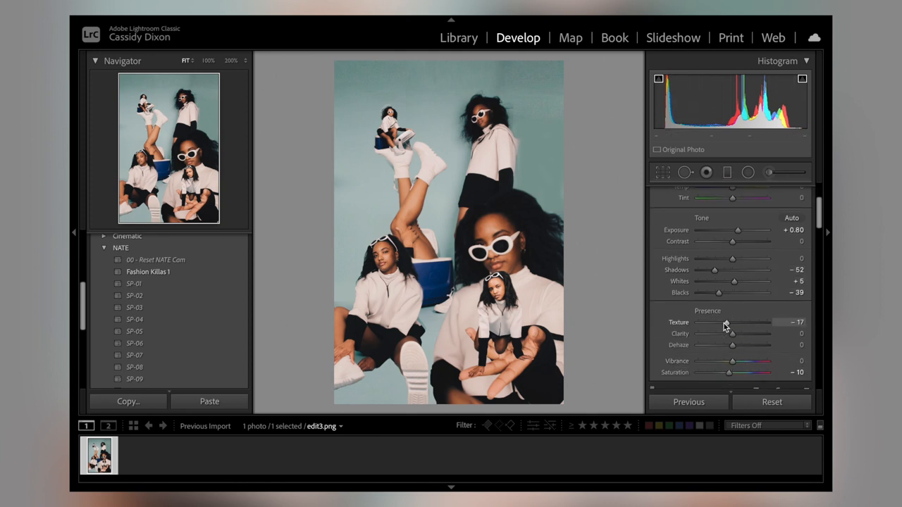
{"action": "left_click_drag", "start_coordinate": [733, 334], "coordinate": [725, 333]}
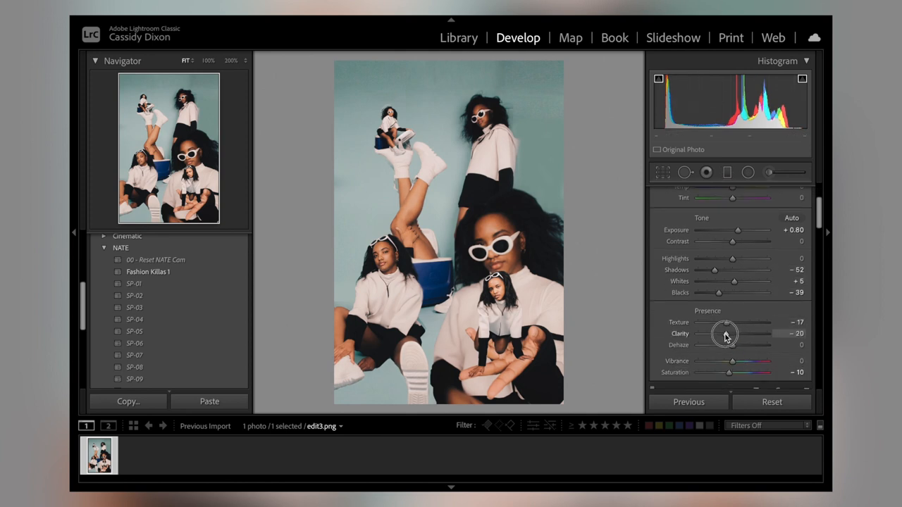
{"action": "left_click_drag", "start_coordinate": [729, 372], "coordinate": [733, 372]}
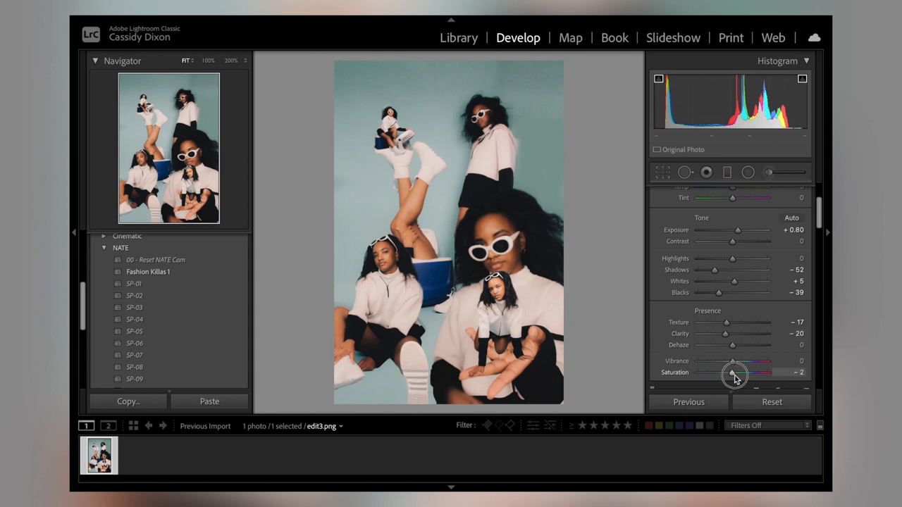
{"action": "left_click_drag", "start_coordinate": [732, 372], "coordinate": [739, 372]}
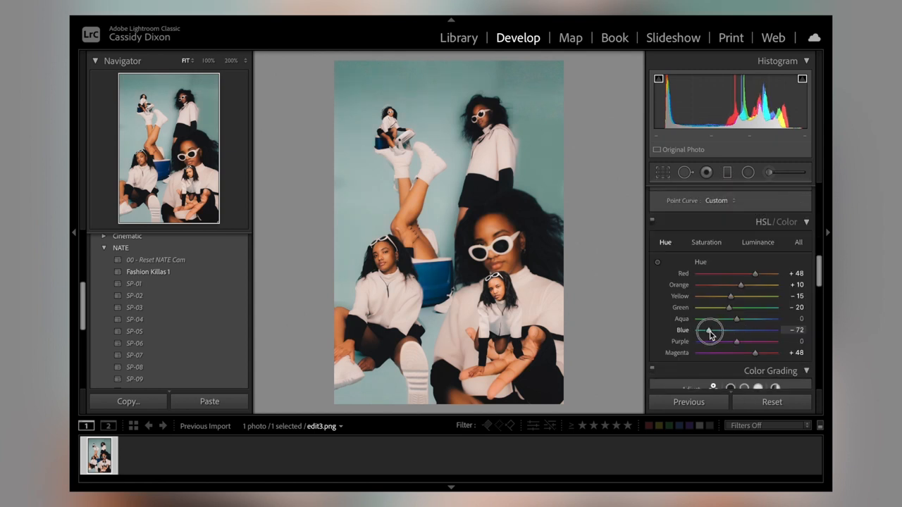
- Set Blue hue to -72, Post-Crop Vignetting Amount to -3 and Grain Amount to 30
{"action": "left_click_drag", "start_coordinate": [710, 331], "coordinate": [736, 331]}
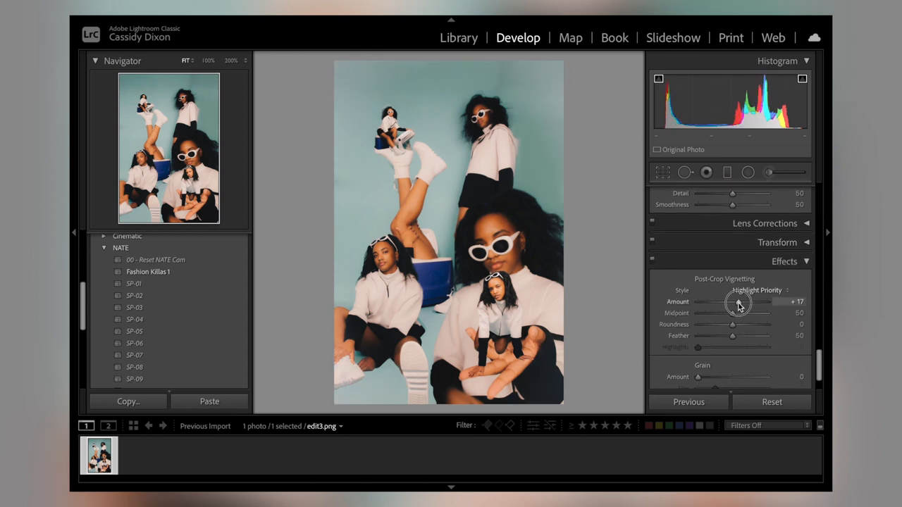
{"action": "left_click_drag", "start_coordinate": [740, 302], "coordinate": [730, 302]}
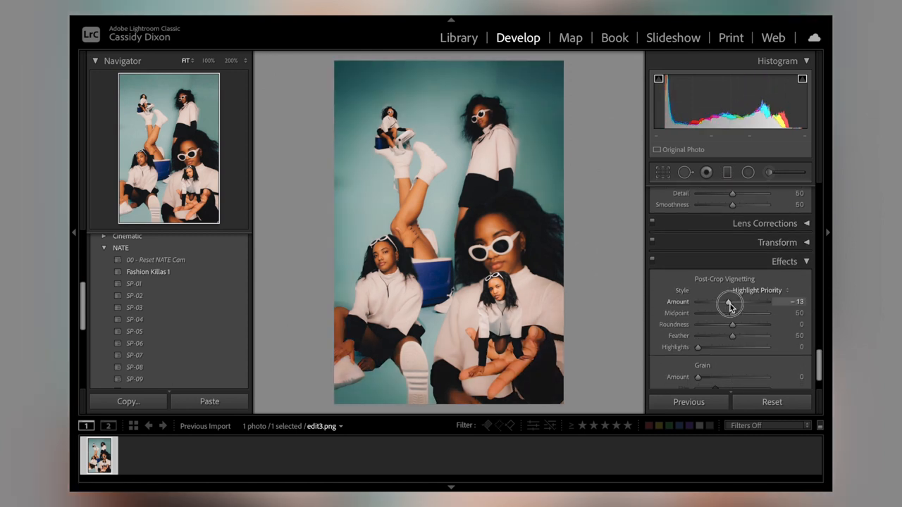
{"action": "left_click_drag", "start_coordinate": [728, 301], "coordinate": [735, 301]}
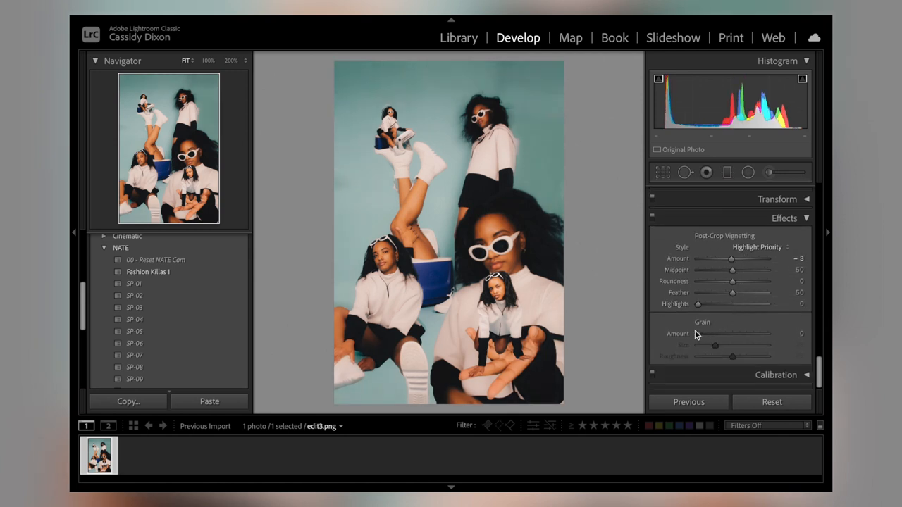
{"action": "left_click_drag", "start_coordinate": [697, 333], "coordinate": [716, 333]}
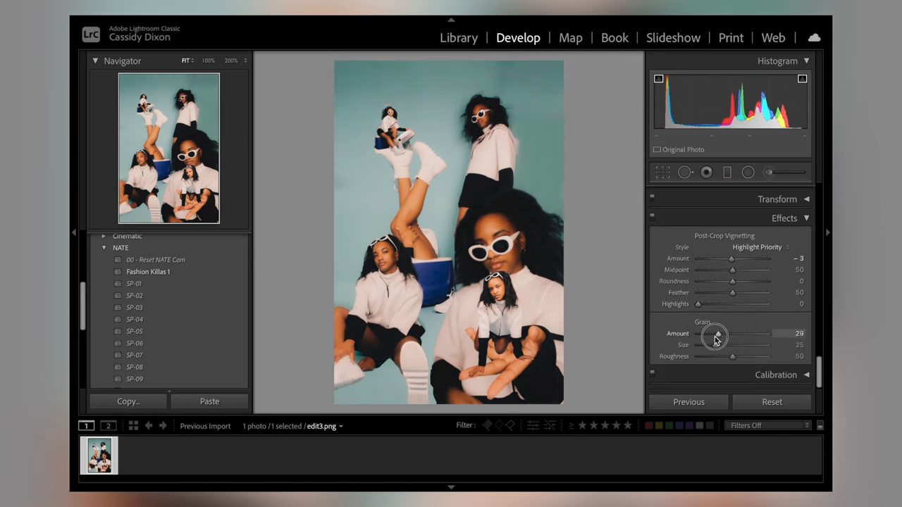
{"action": "left_click_drag", "start_coordinate": [715, 333], "coordinate": [719, 334]}
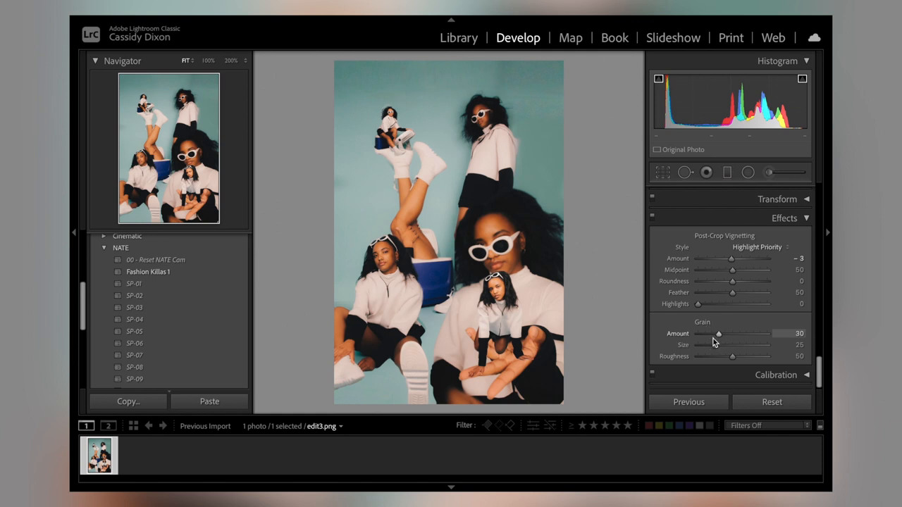